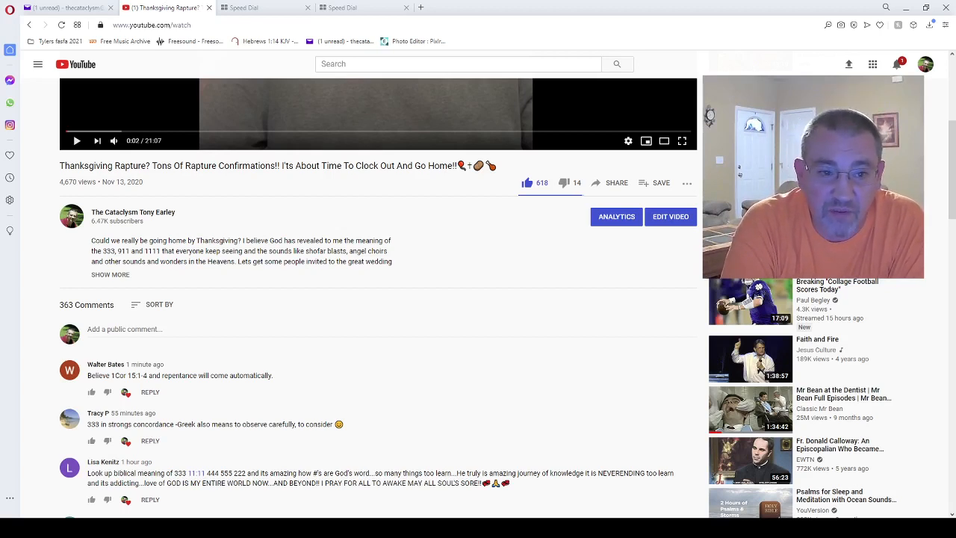
- Scroll past the Thanksgiving Rapture video and description to its 363 comments
scroll("down", 3)
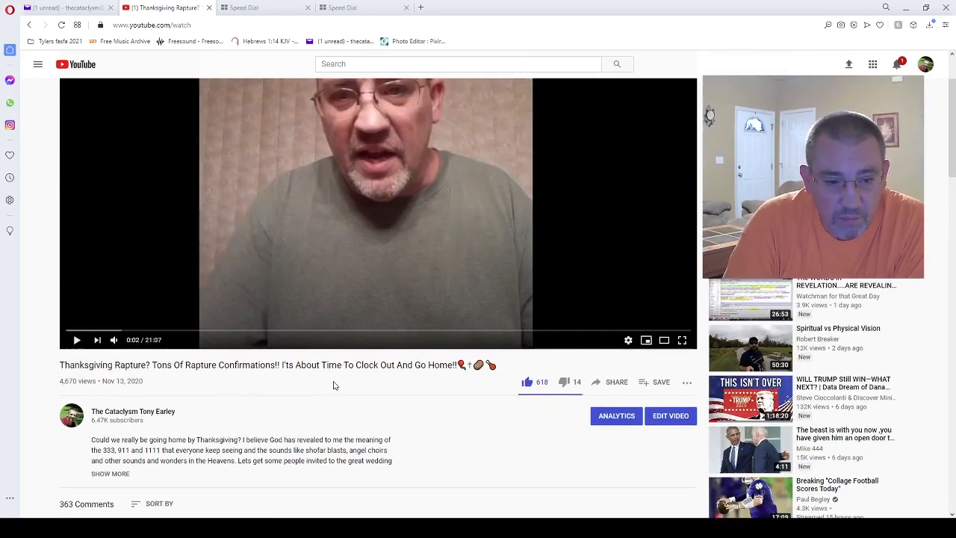
scroll("down", 3)
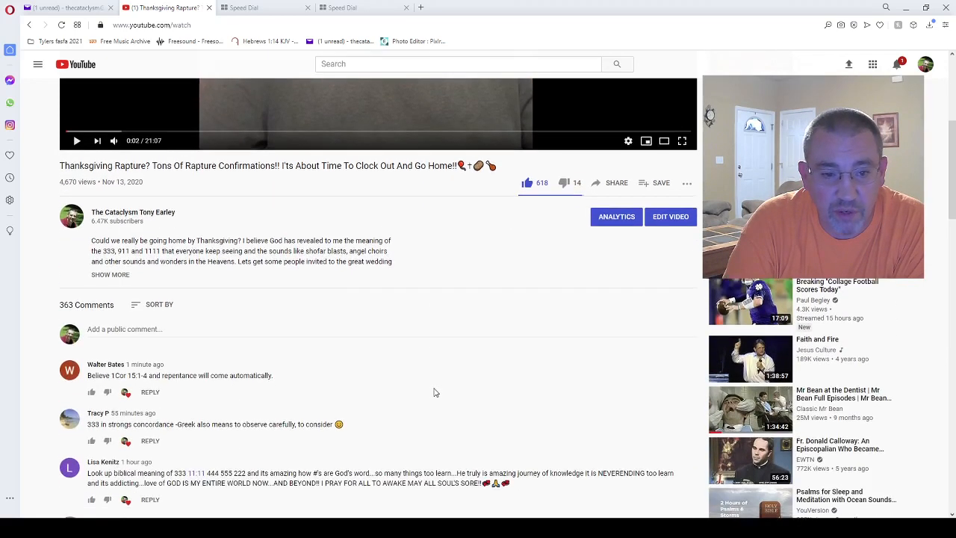
scroll("down", 3)
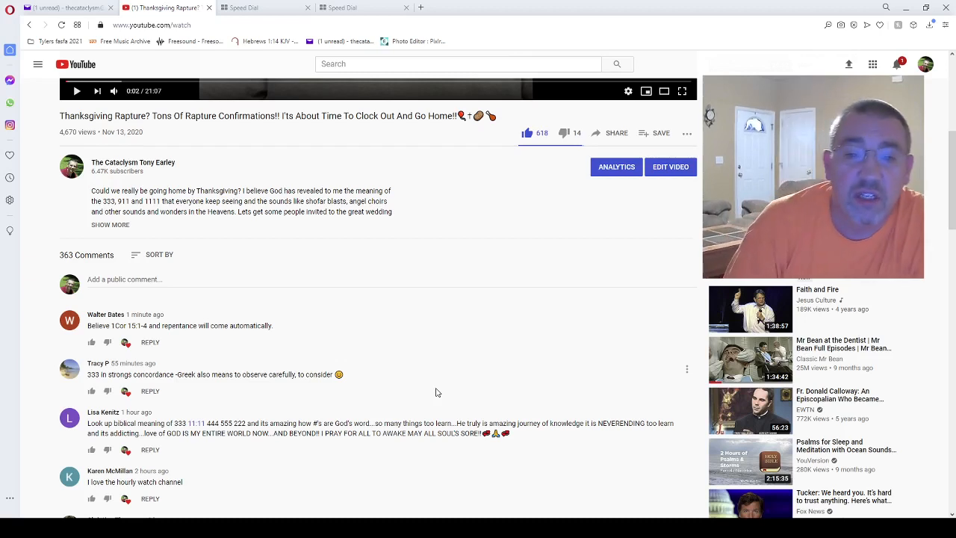
mouse_move(493, 361)
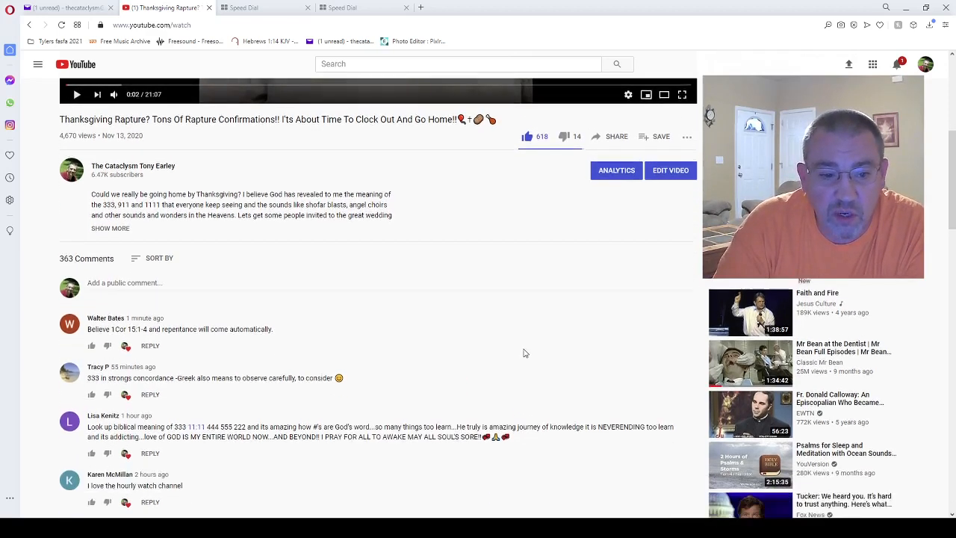
- Scroll steadily down through the video's viewer comments
scroll("down", 3)
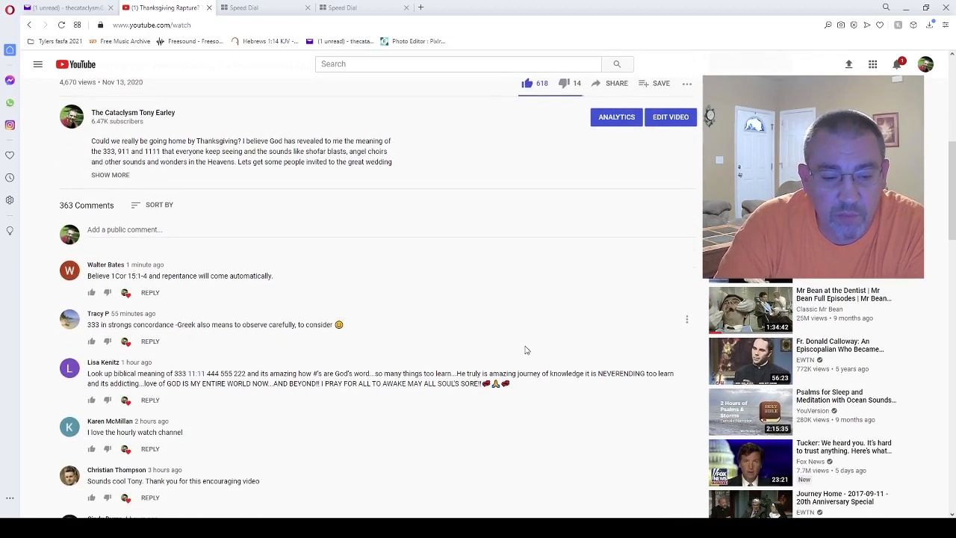
mouse_move(544, 341)
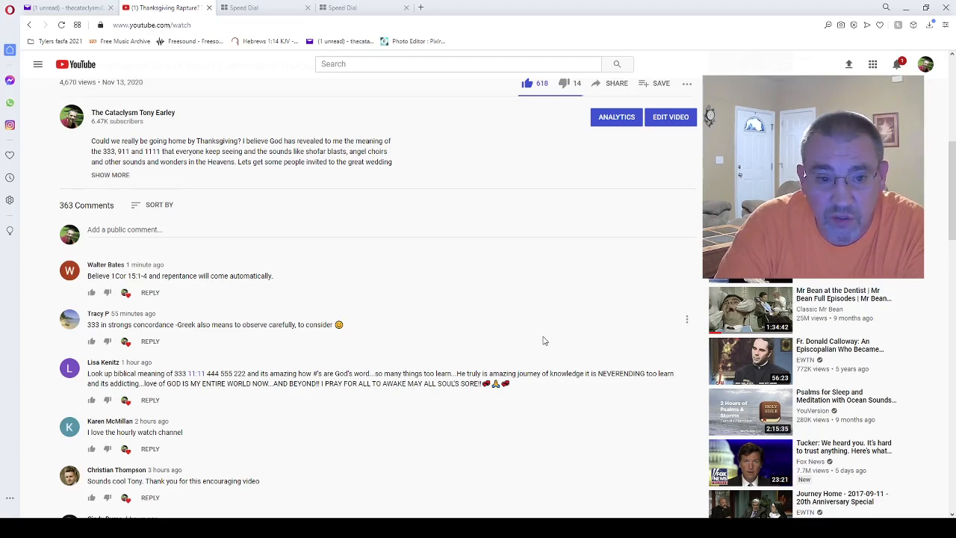
scroll("down", 3)
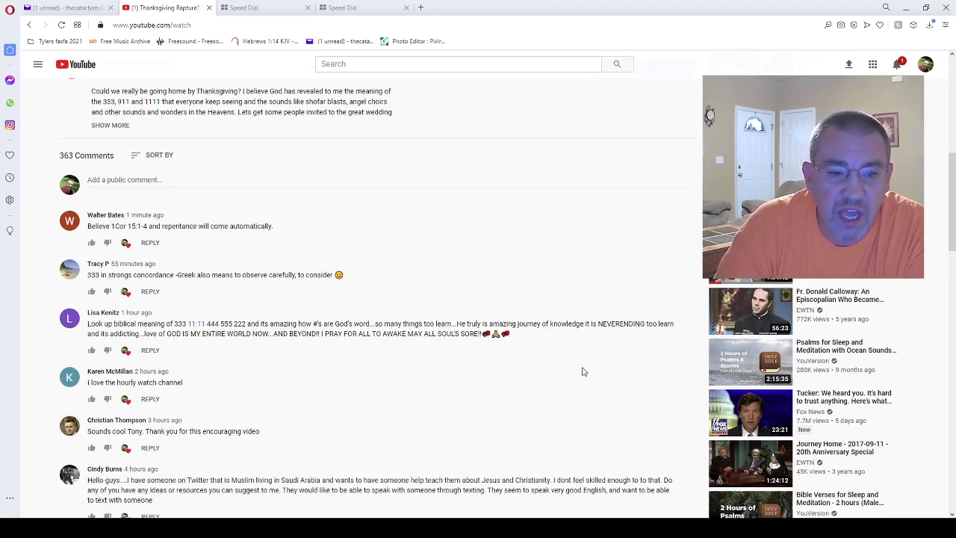
scroll("down", 3)
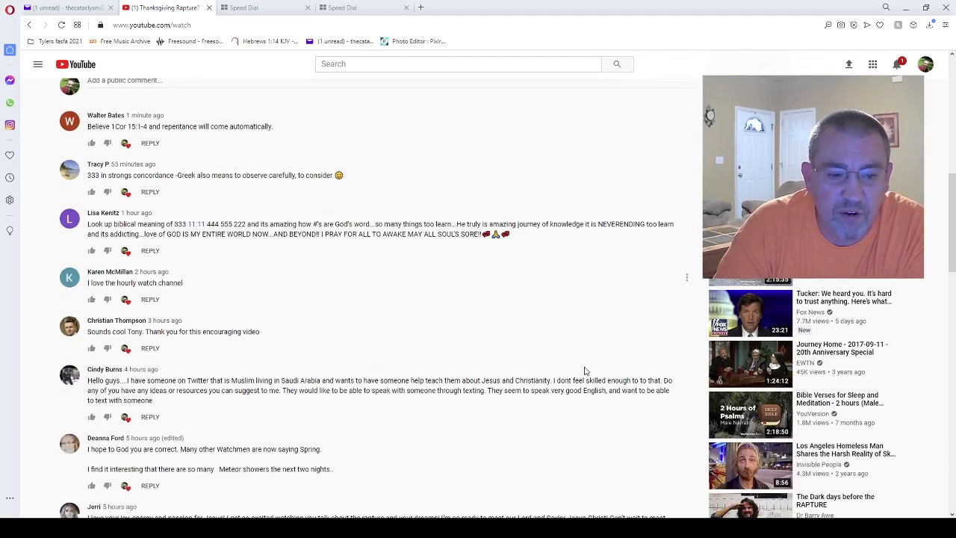
scroll("down", 3)
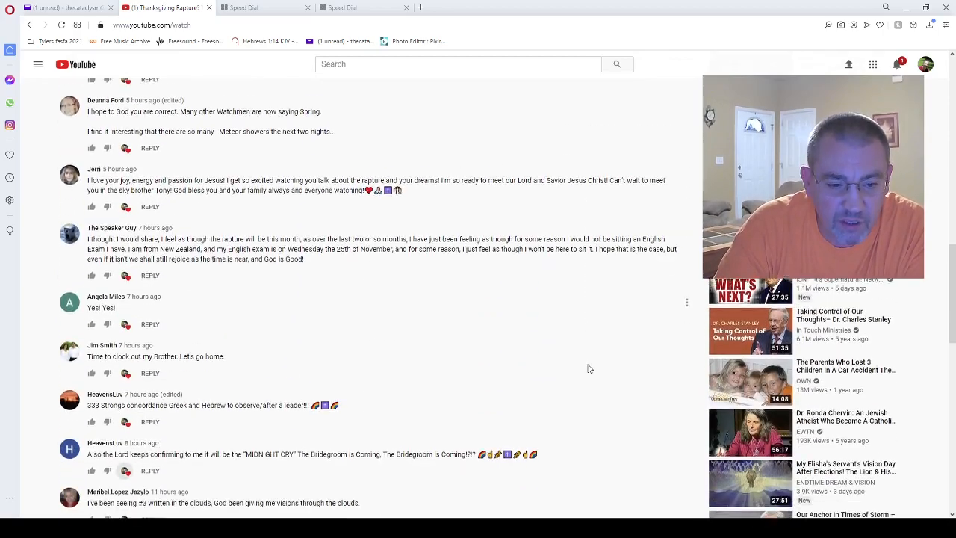
scroll("down", 3)
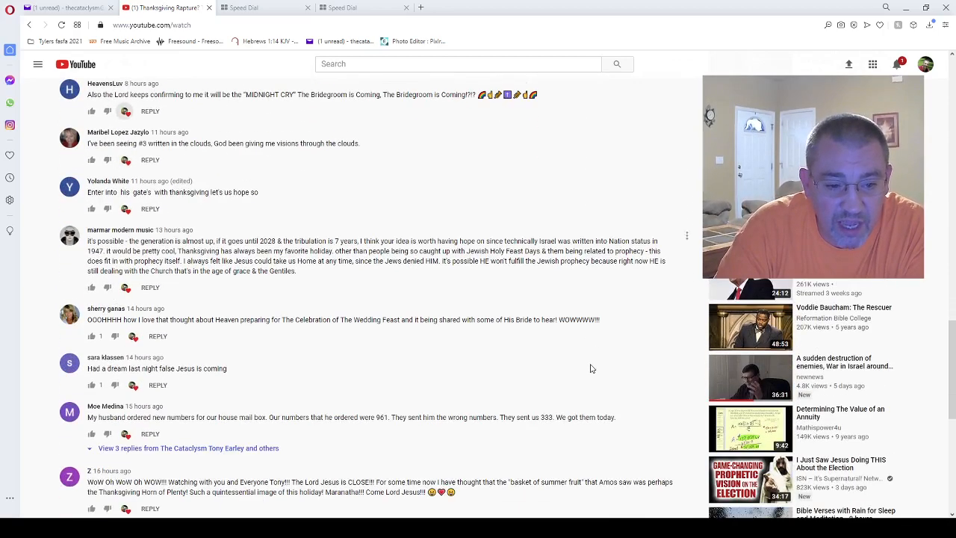
scroll("down", 3)
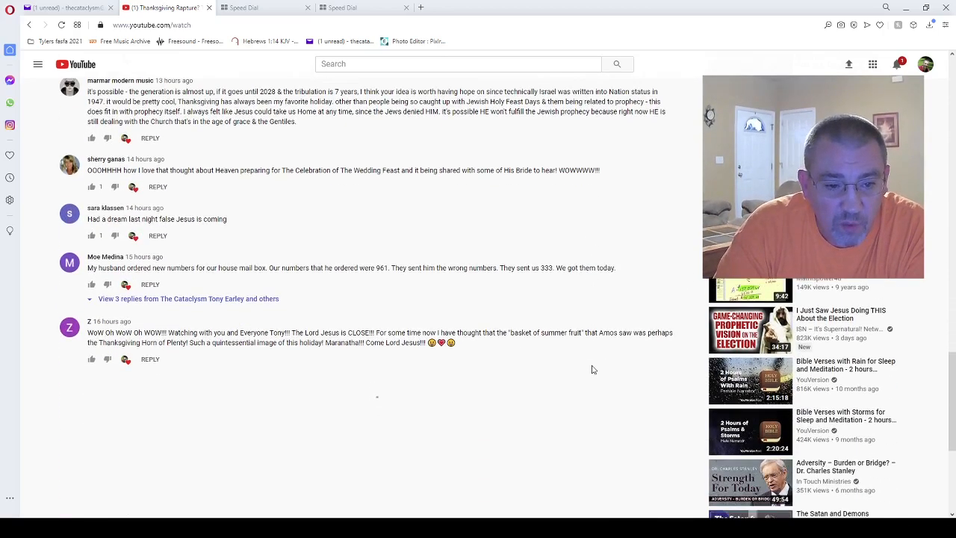
scroll("down", 3)
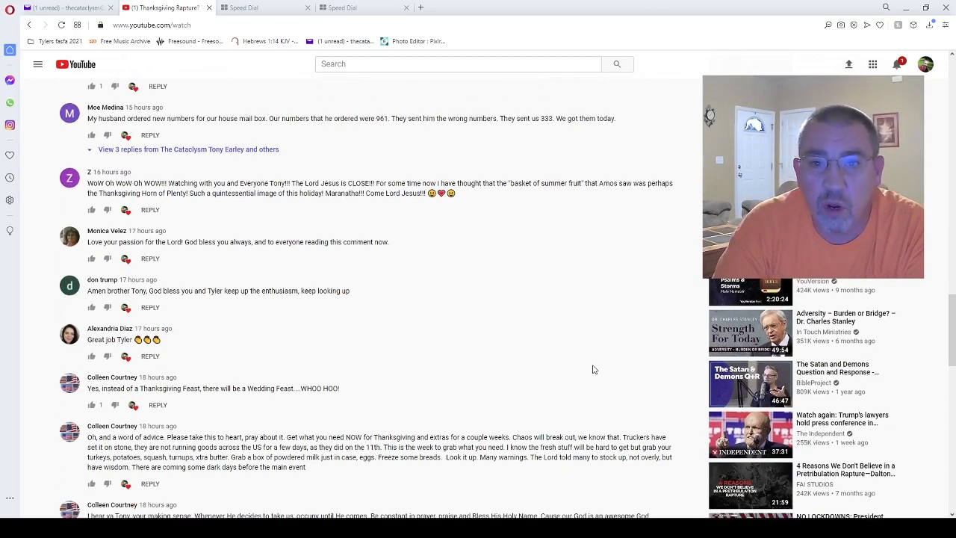
scroll("down", 3)
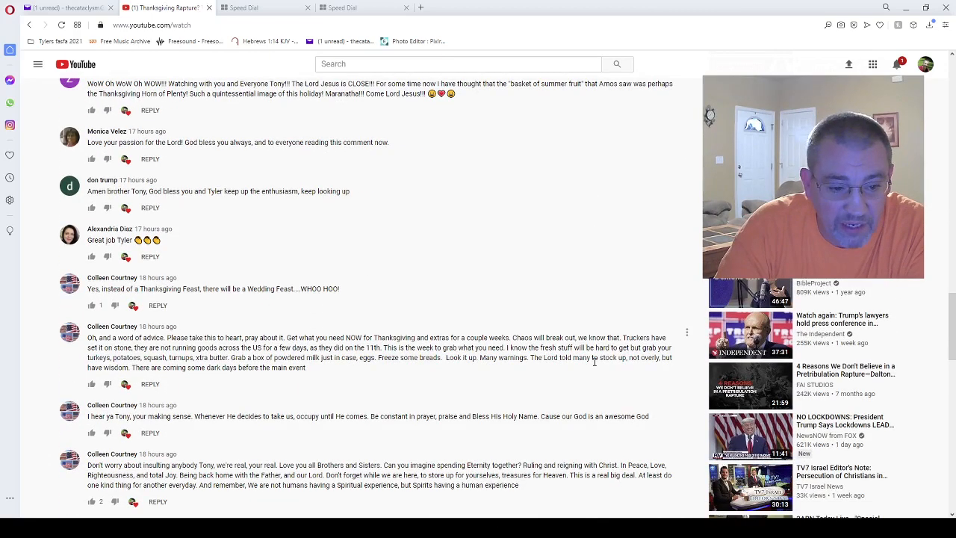
scroll("down", 3)
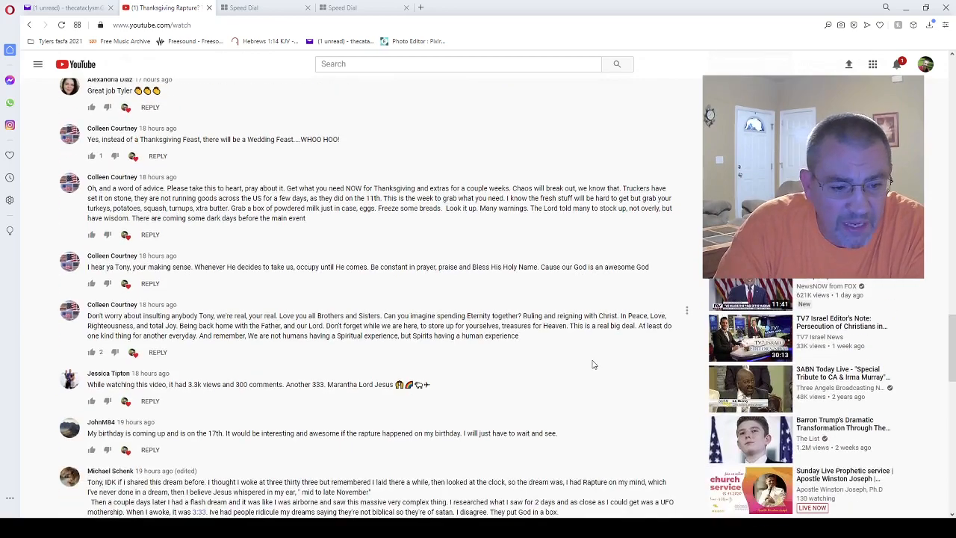
scroll("down", 3)
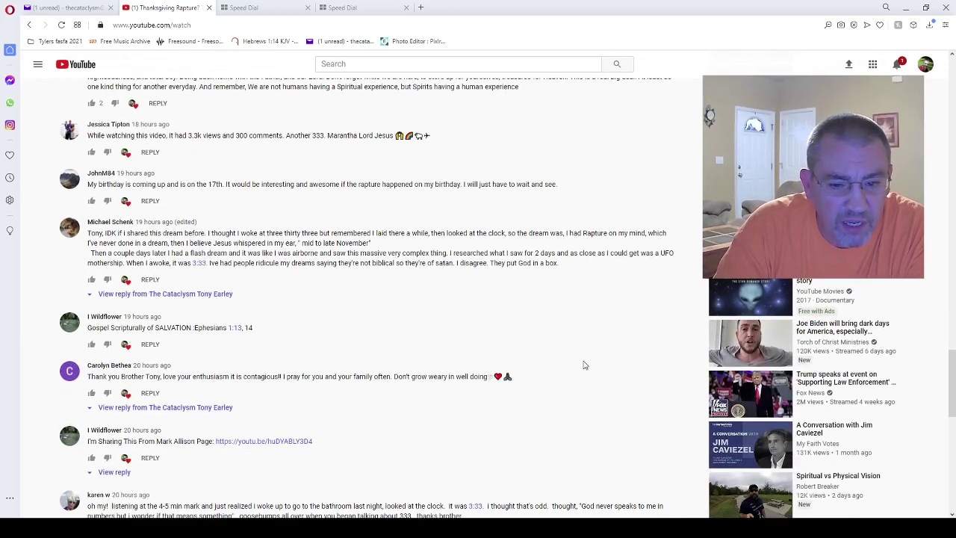
scroll("down", 3)
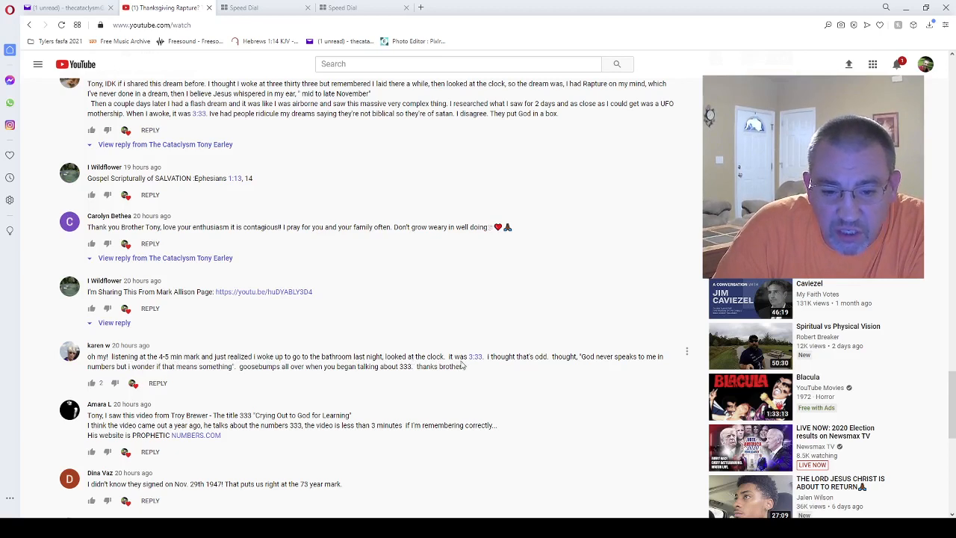
mouse_move(576, 367)
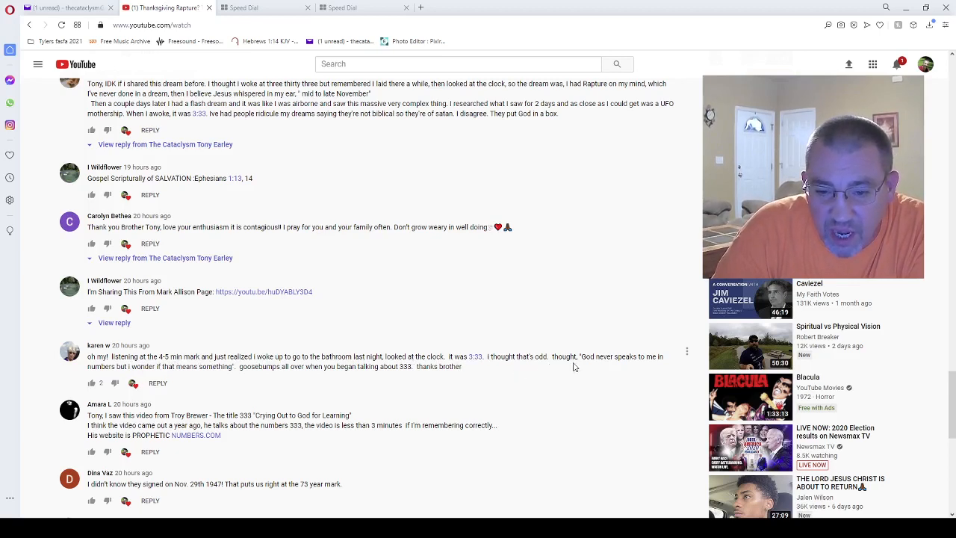
mouse_move(624, 367)
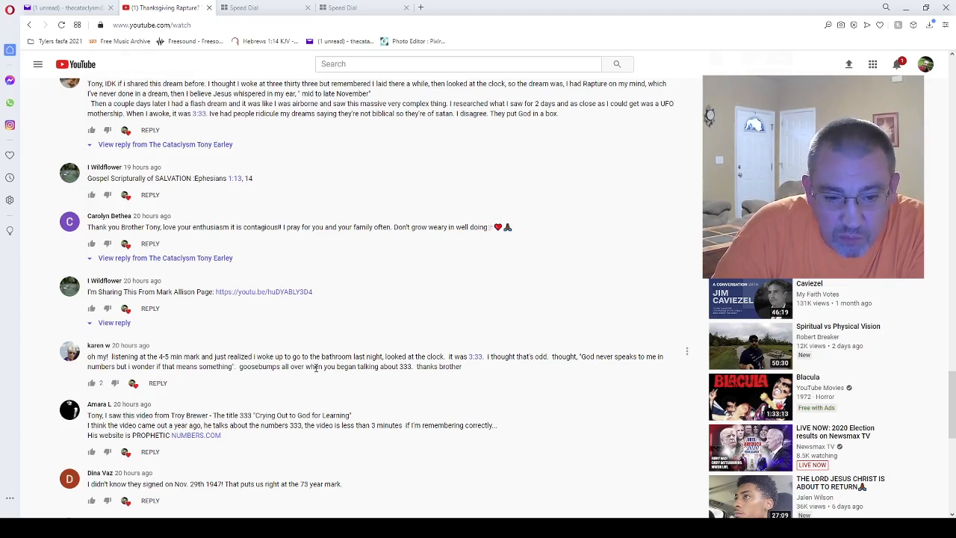
mouse_move(402, 372)
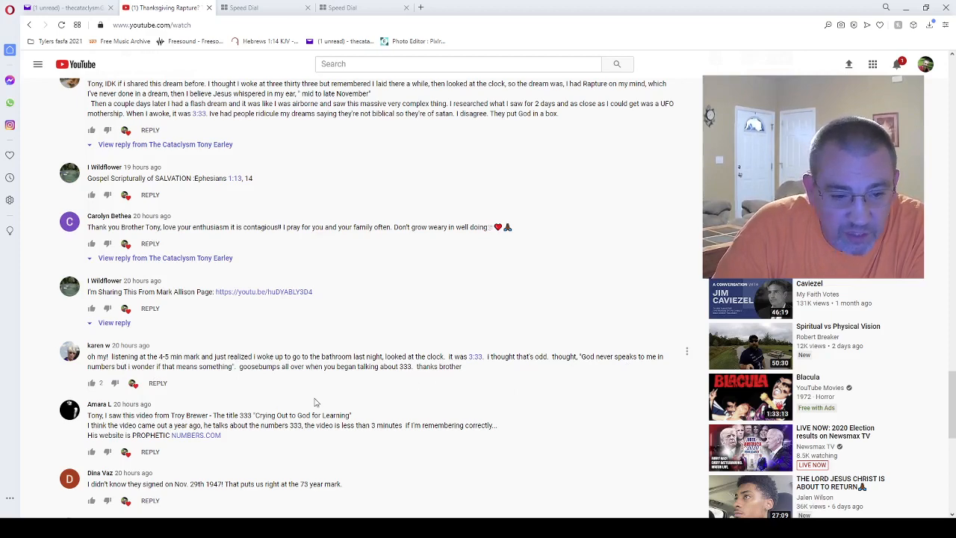
scroll("down", 3)
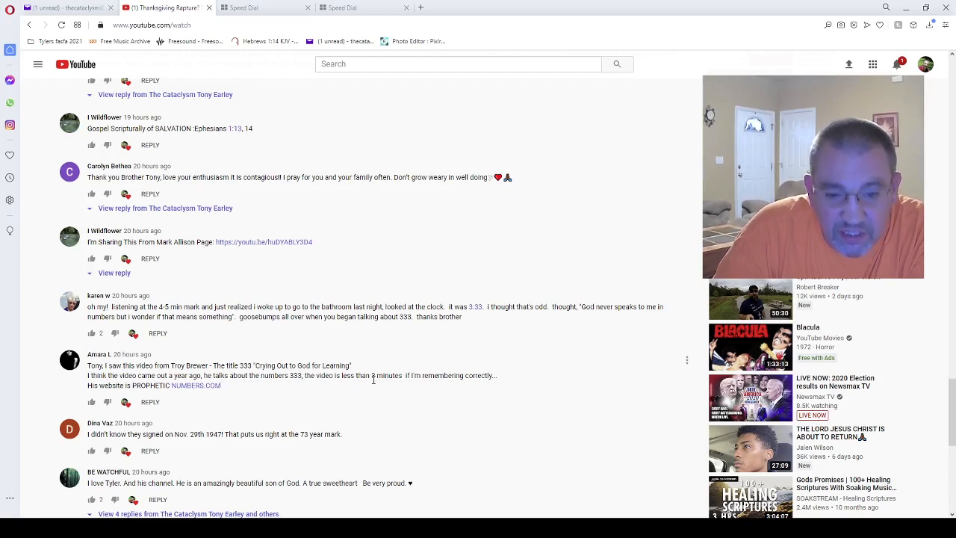
mouse_move(478, 393)
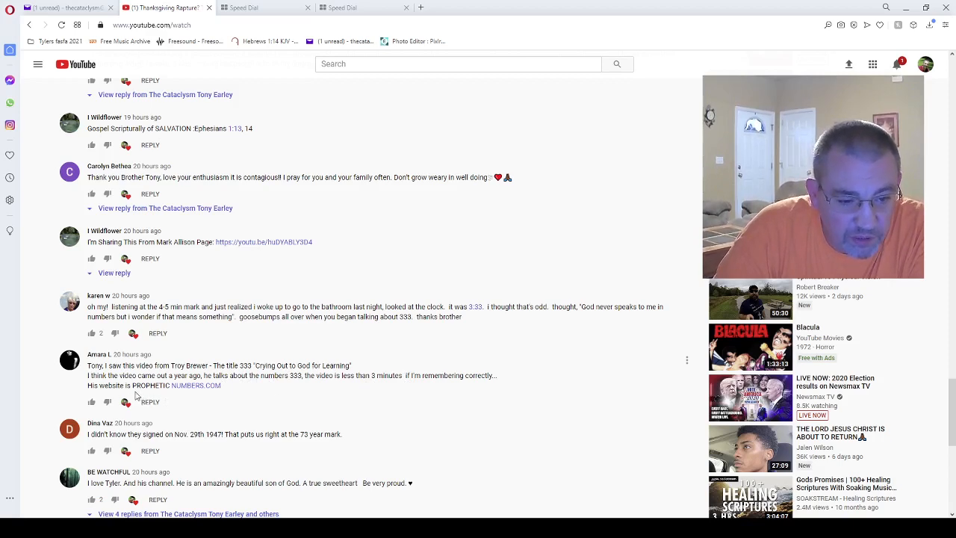
scroll("down", 3)
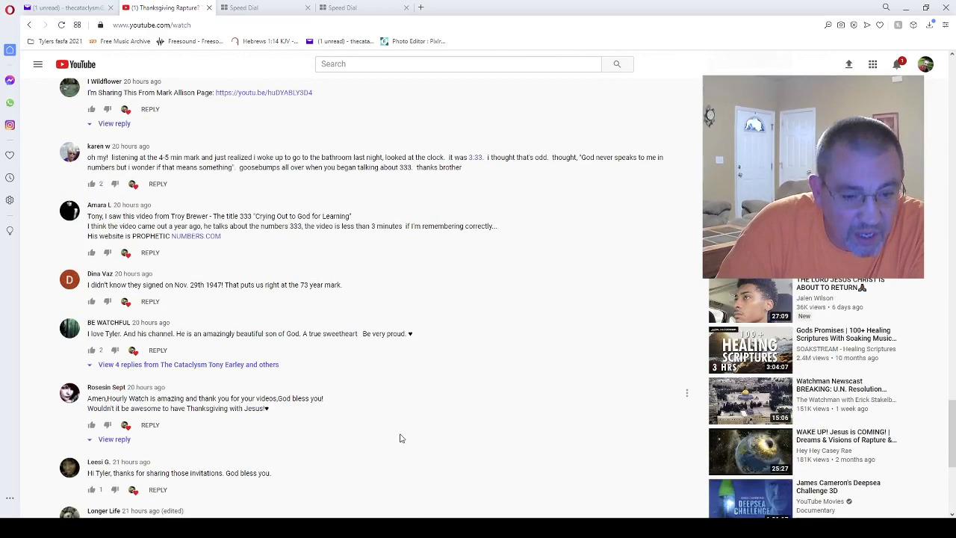
scroll("down", 3)
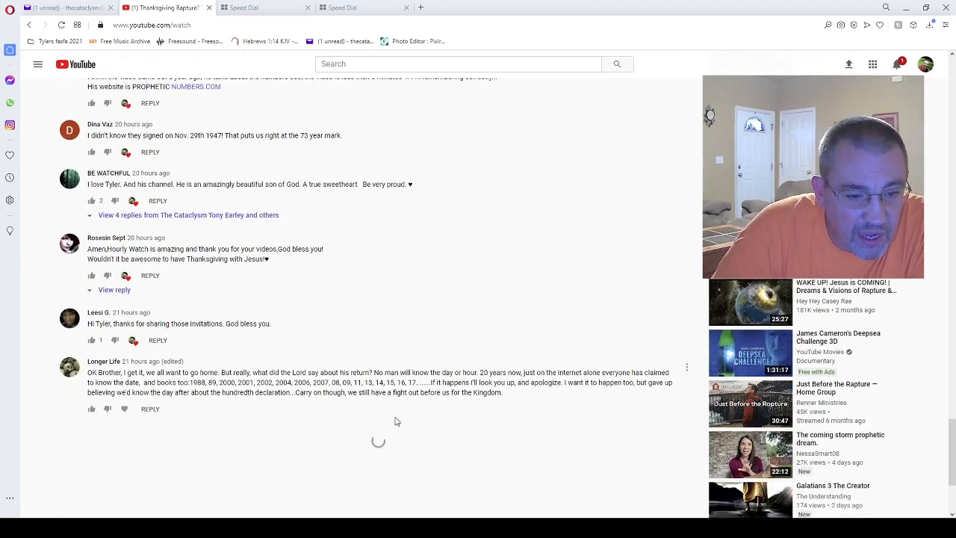
scroll("down", 3)
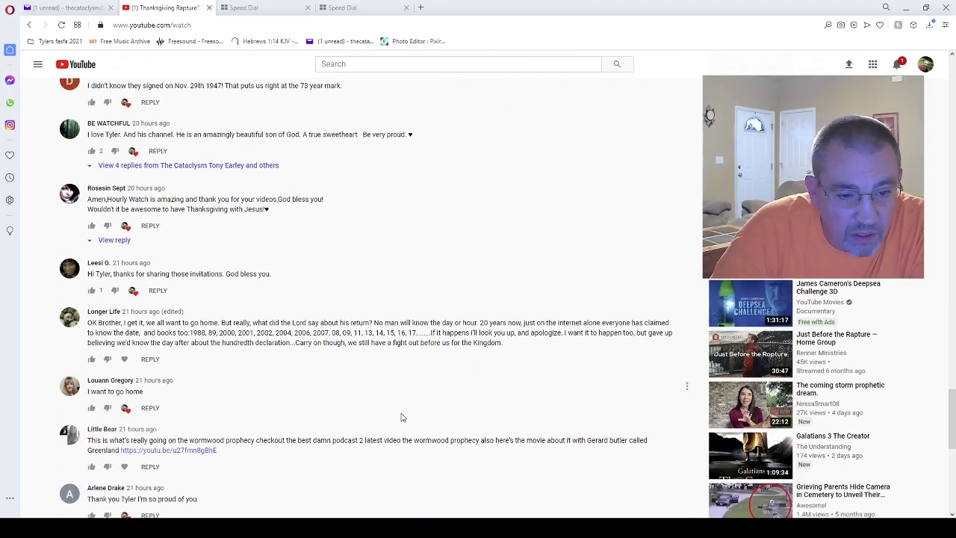
scroll("down", 3)
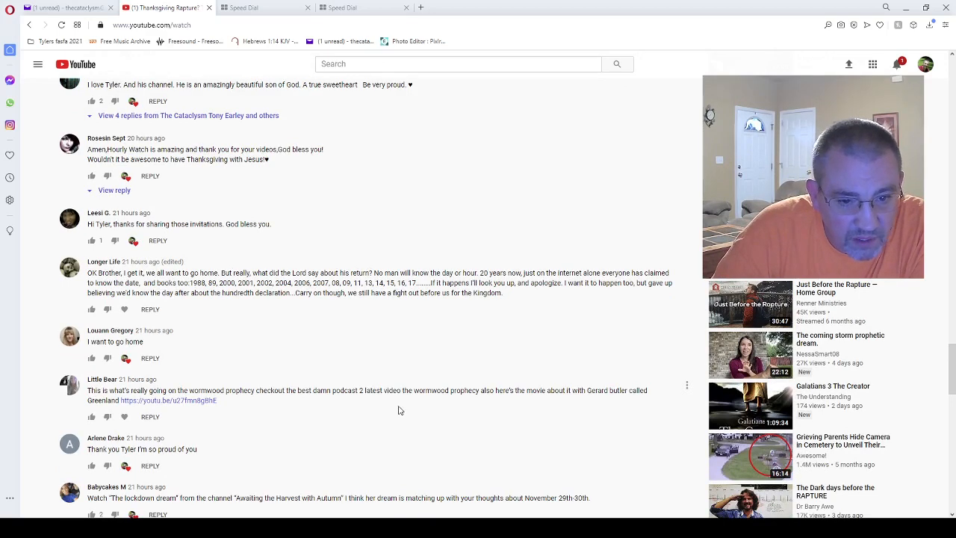
scroll("down", 3)
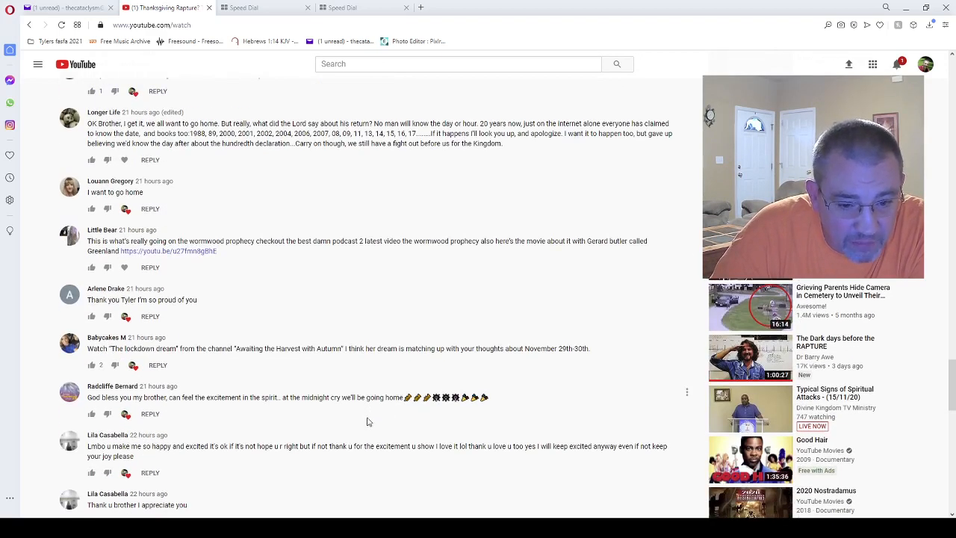
scroll("down", 3)
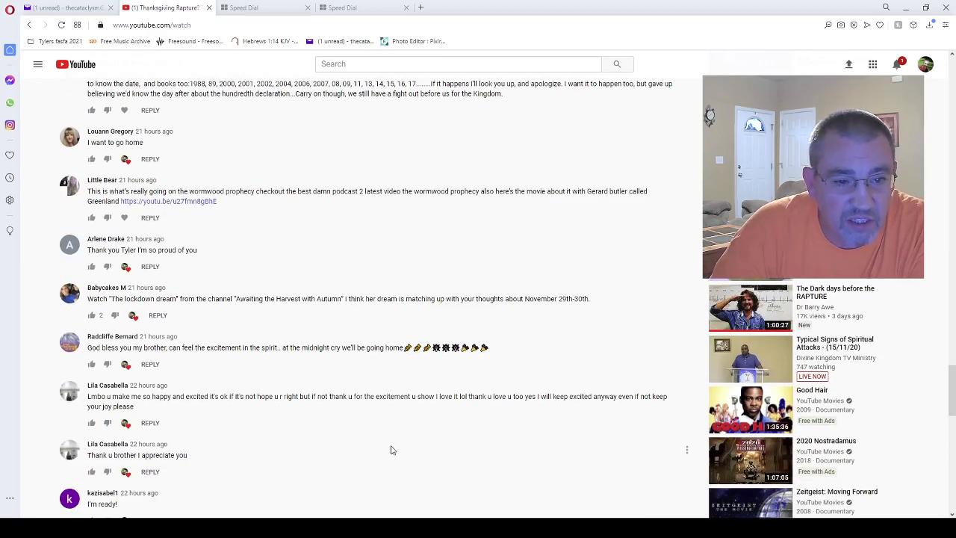
scroll("down", 3)
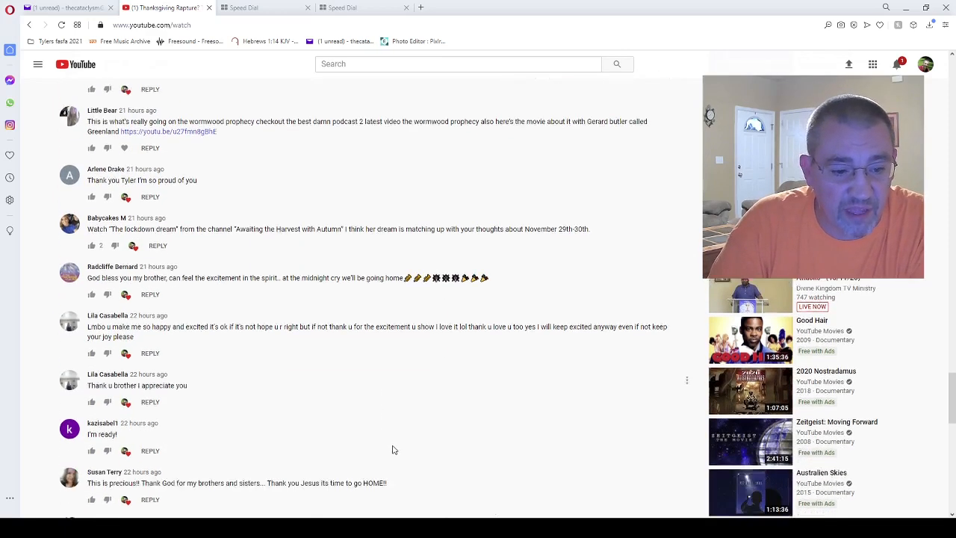
scroll("down", 3)
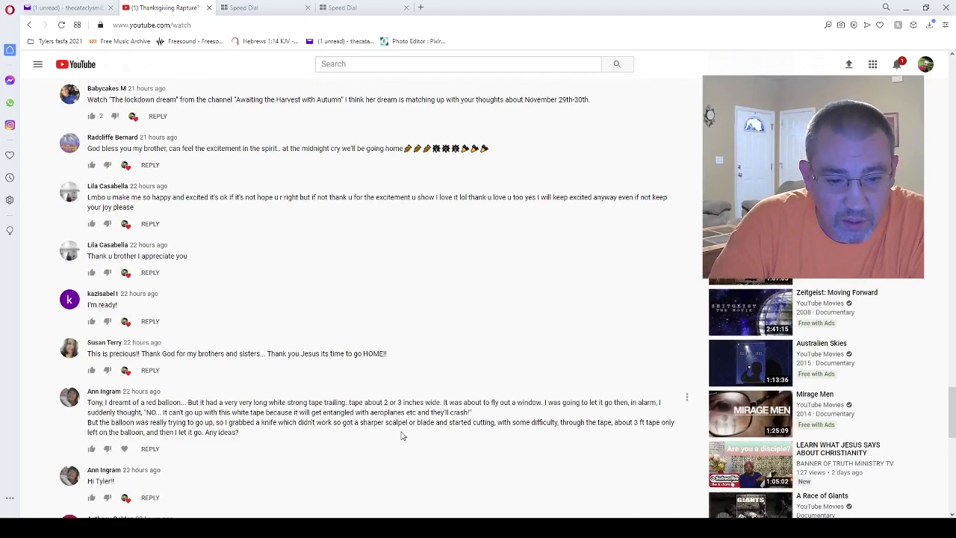
scroll("down", 3)
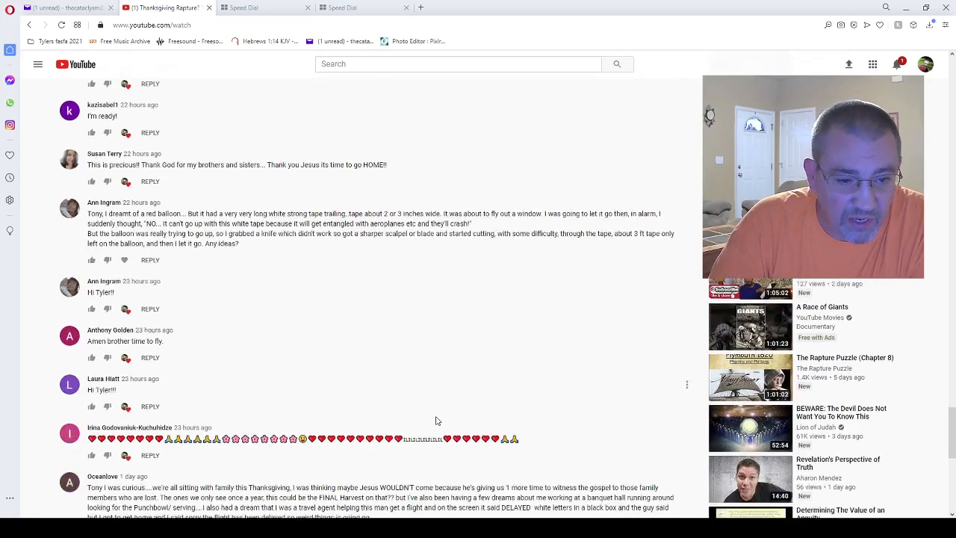
scroll("down", 3)
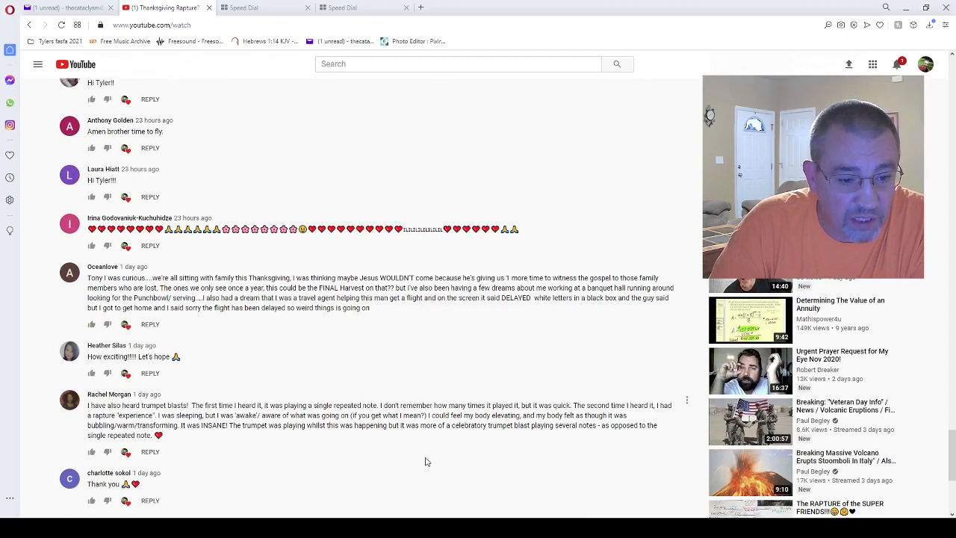
scroll("down", 3)
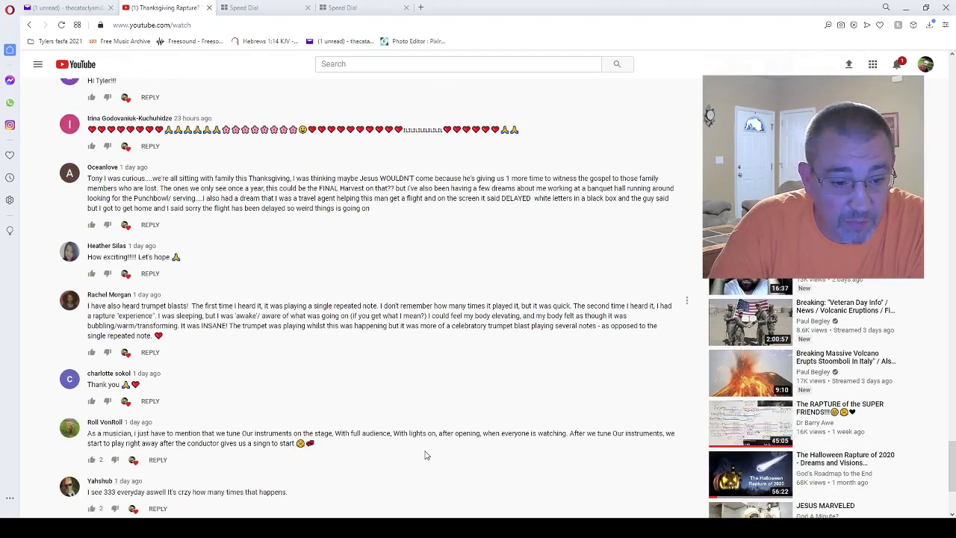
scroll("down", 3)
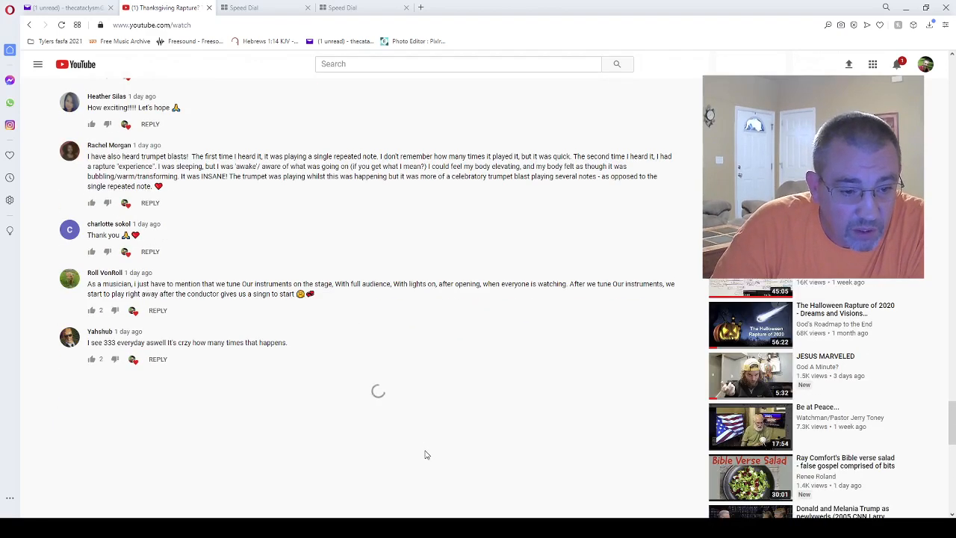
scroll("down", 3)
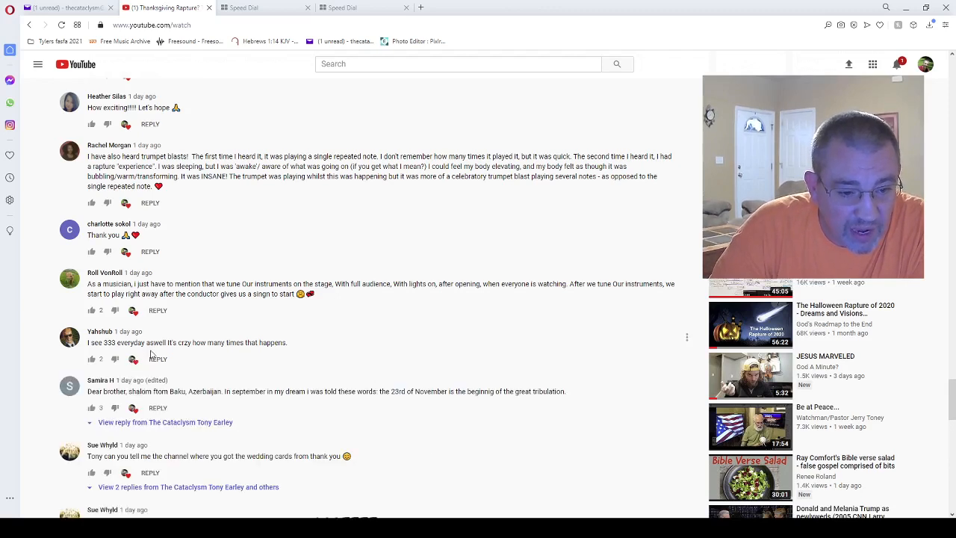
mouse_move(238, 353)
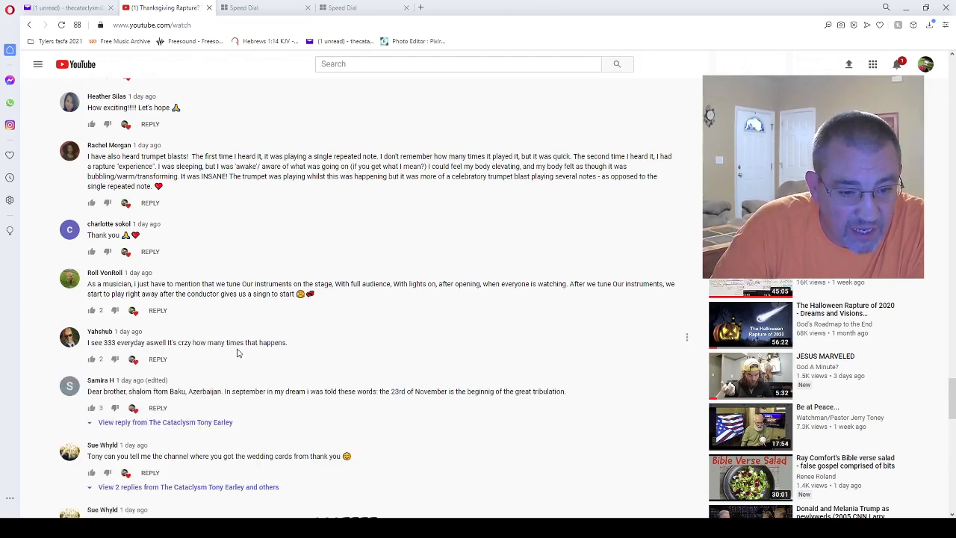
scroll("down", 3)
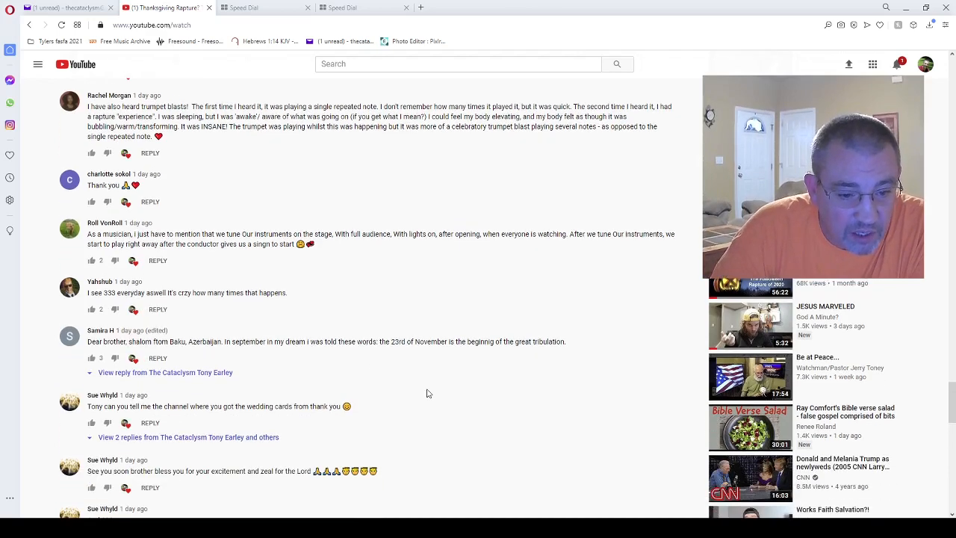
scroll("down", 3)
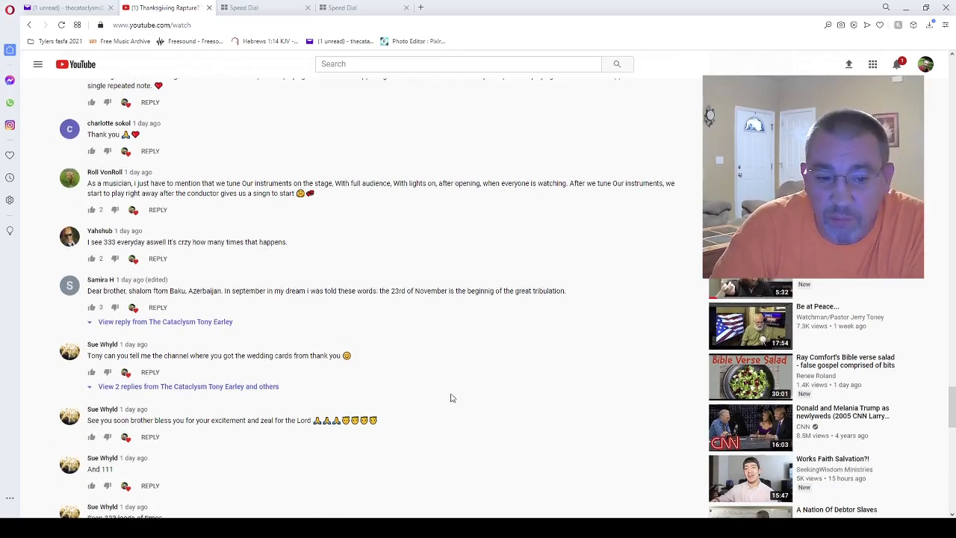
scroll("down", 3)
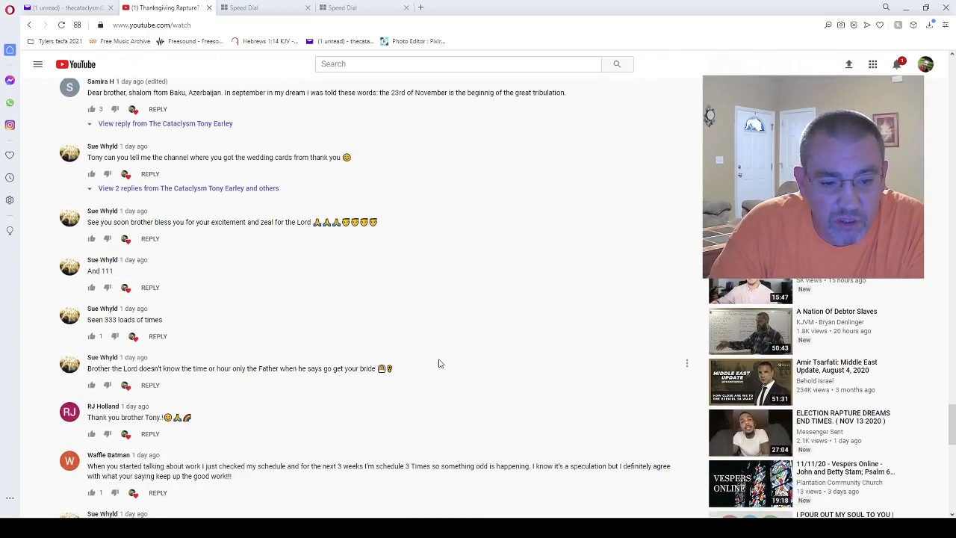
scroll("down", 3)
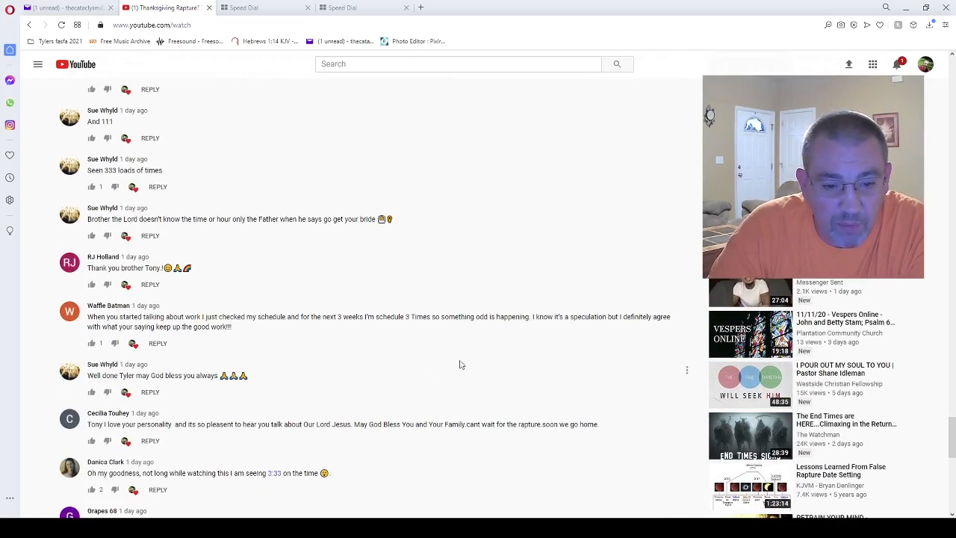
scroll("down", 3)
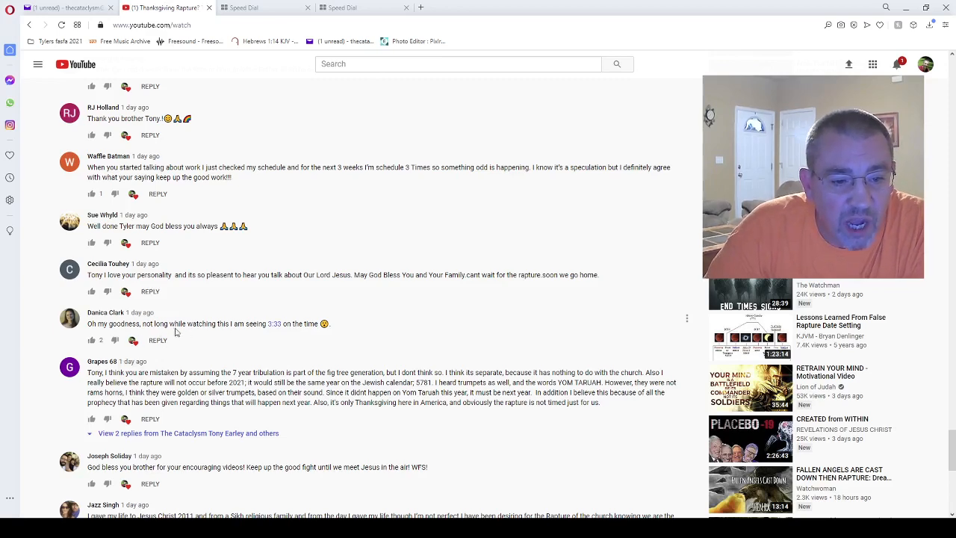
mouse_move(293, 332)
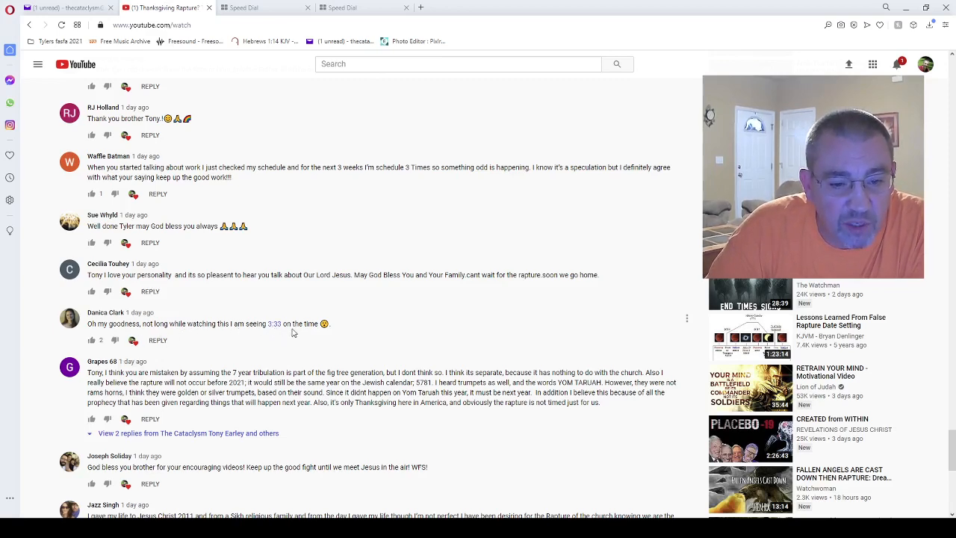
scroll("down", 3)
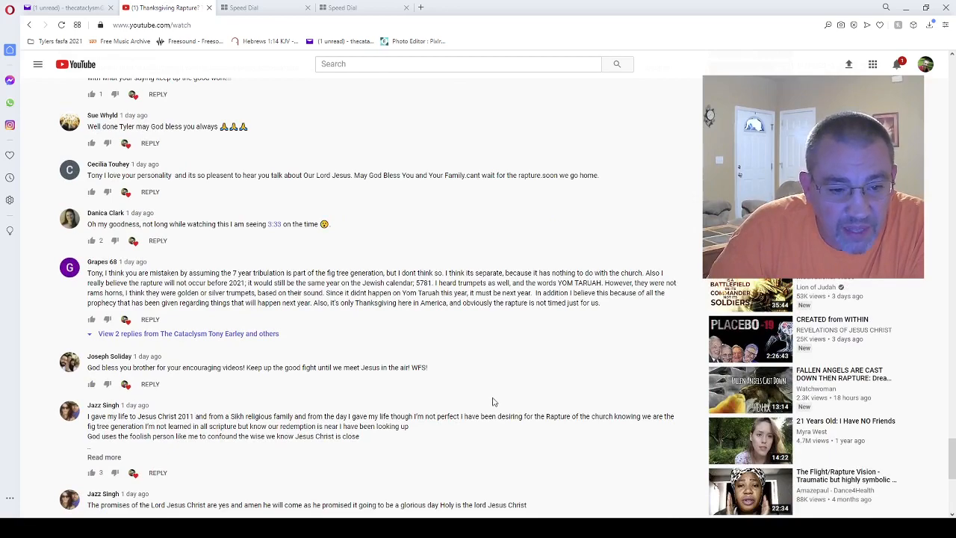
scroll("down", 3)
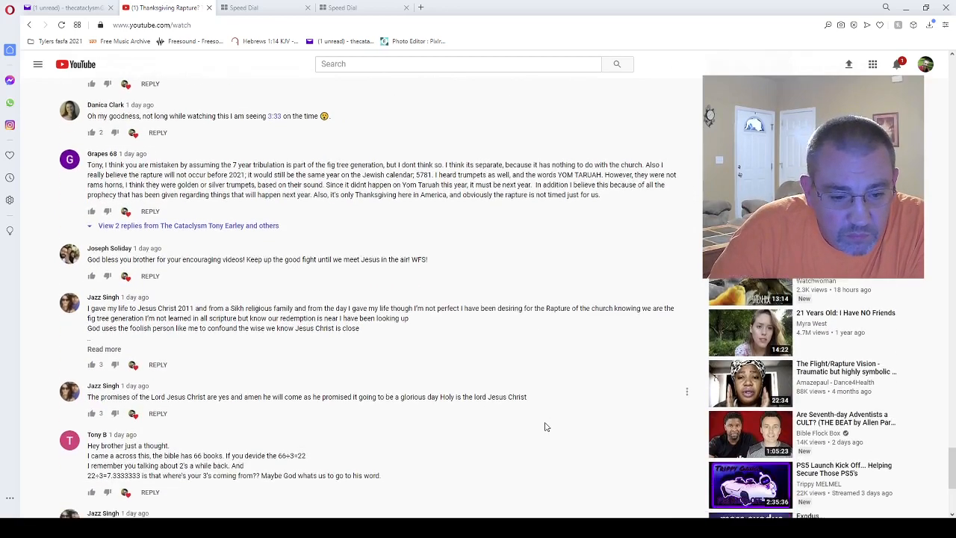
scroll("down", 3)
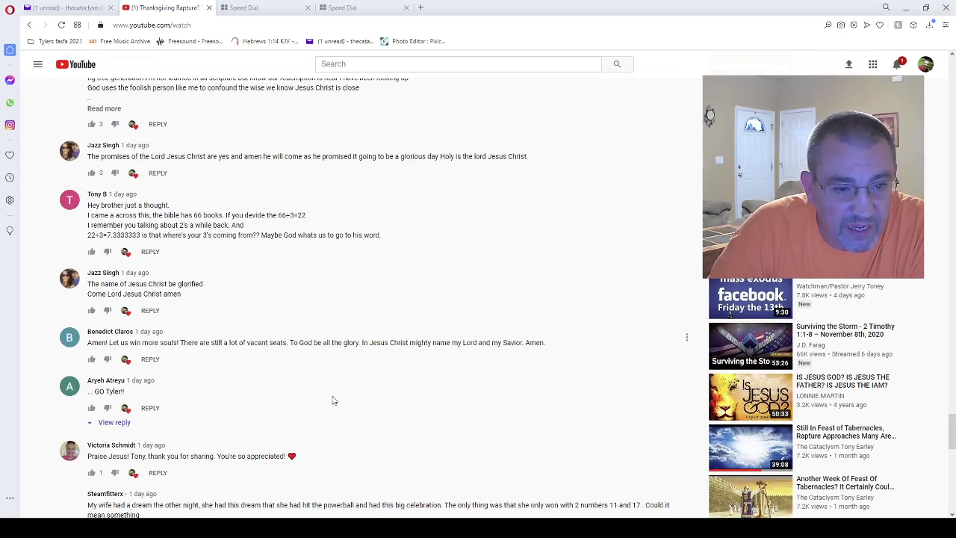
scroll("down", 3)
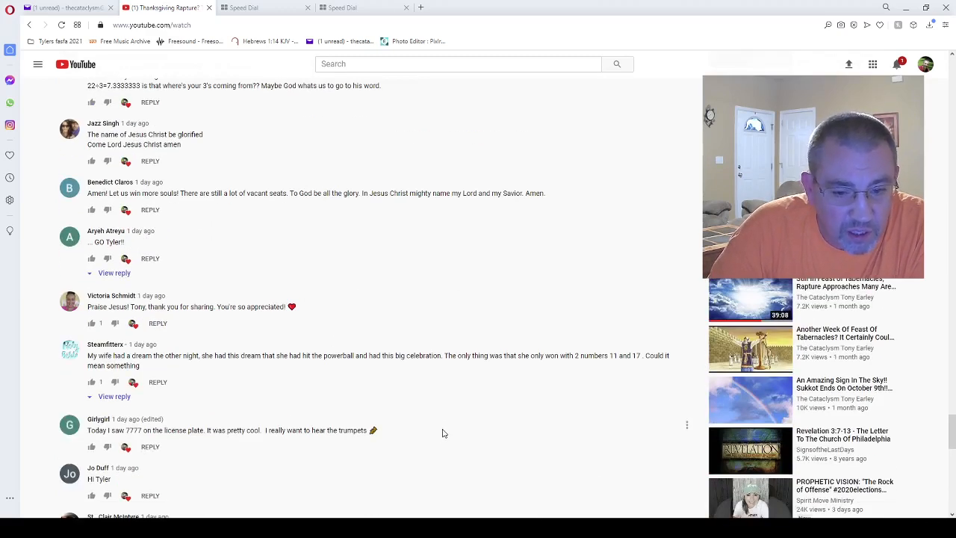
scroll("down", 3)
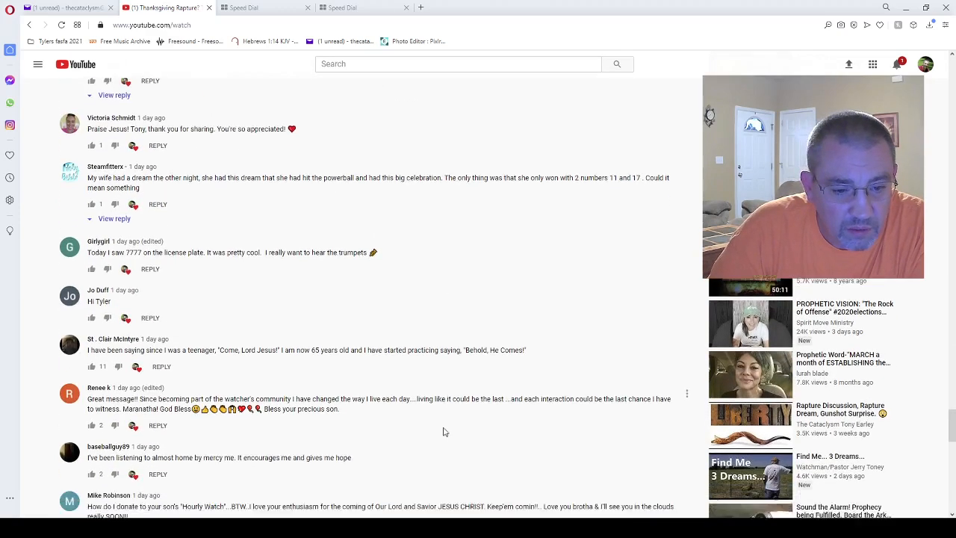
scroll("down", 3)
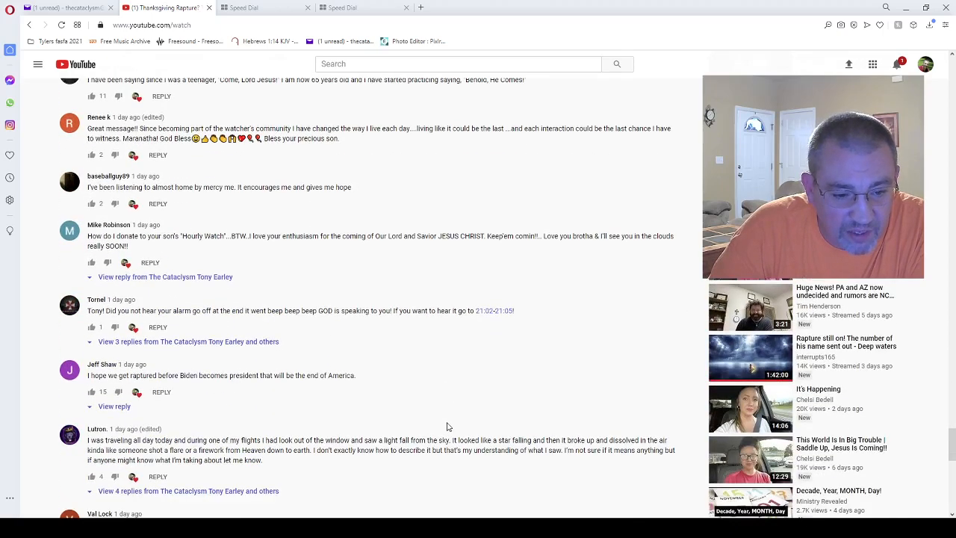
scroll("down", 3)
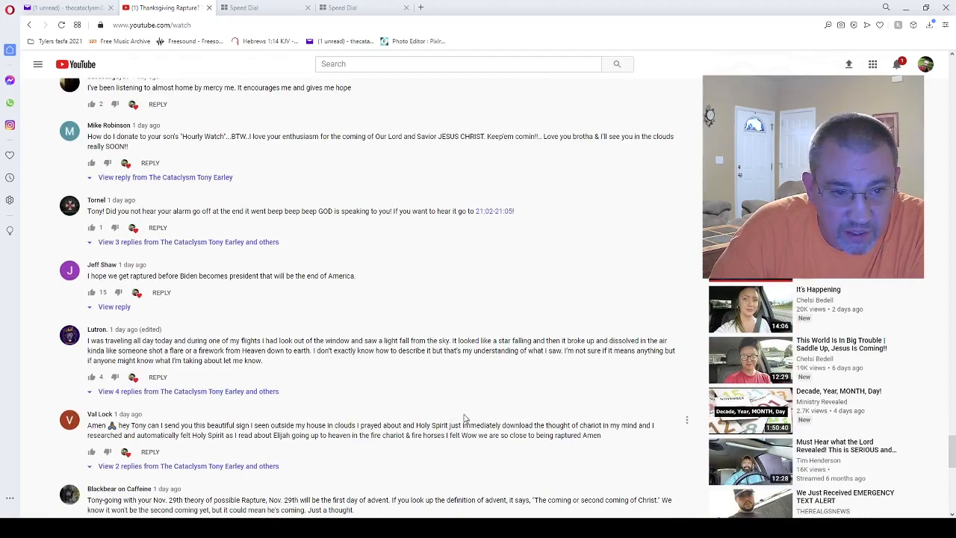
scroll("down", 3)
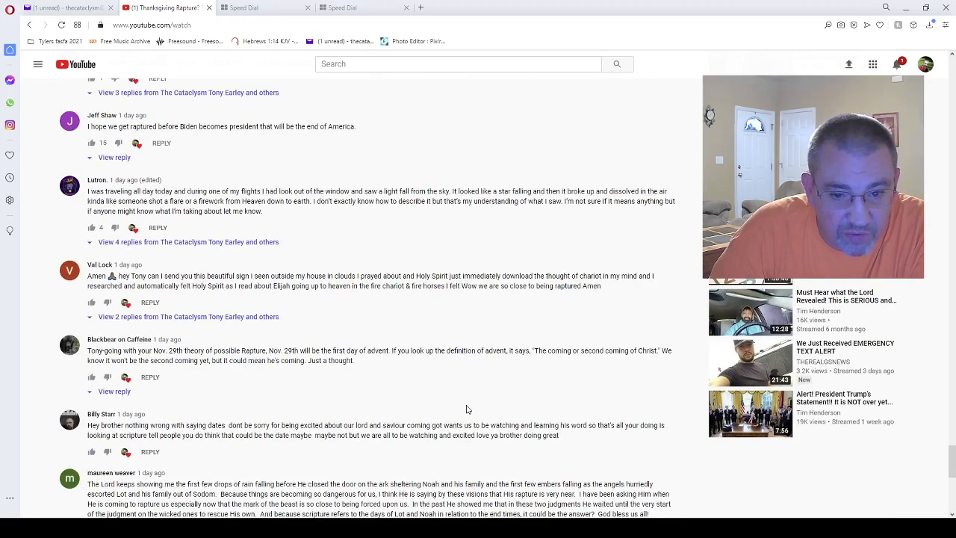
scroll("down", 3)
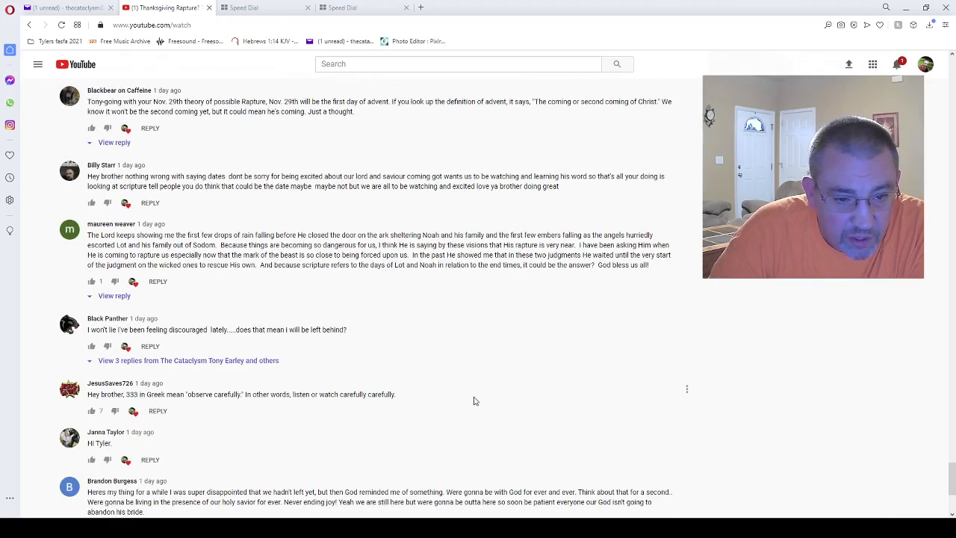
mouse_move(194, 409)
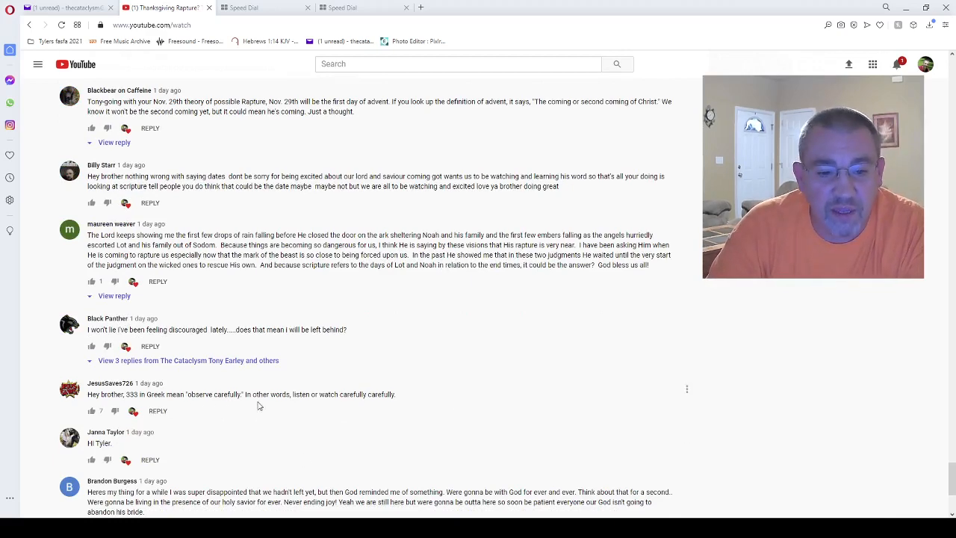
scroll("down", 3)
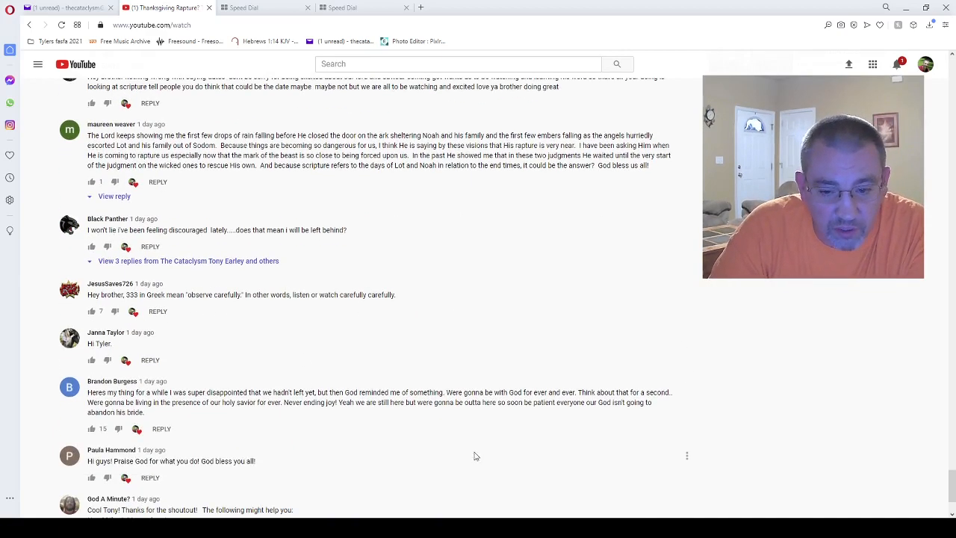
scroll("down", 3)
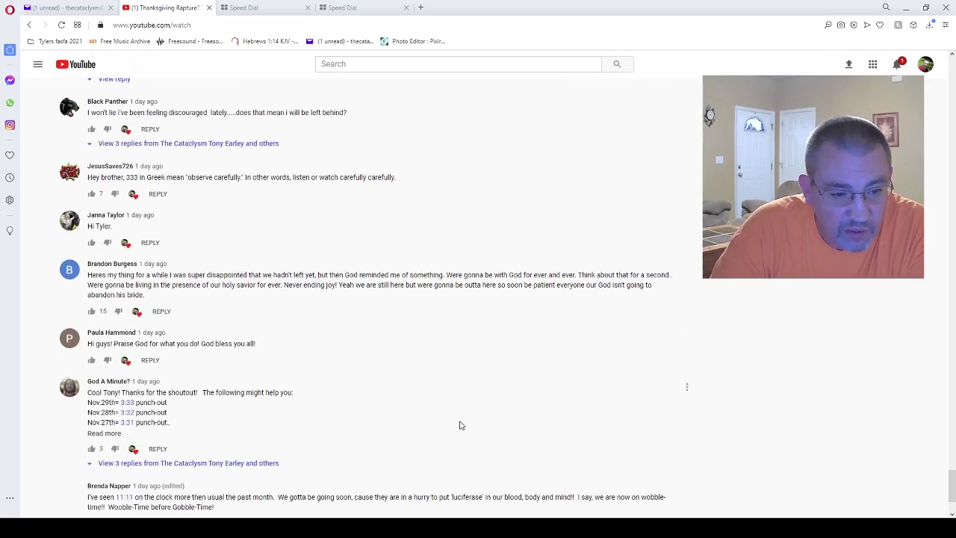
scroll("down", 3)
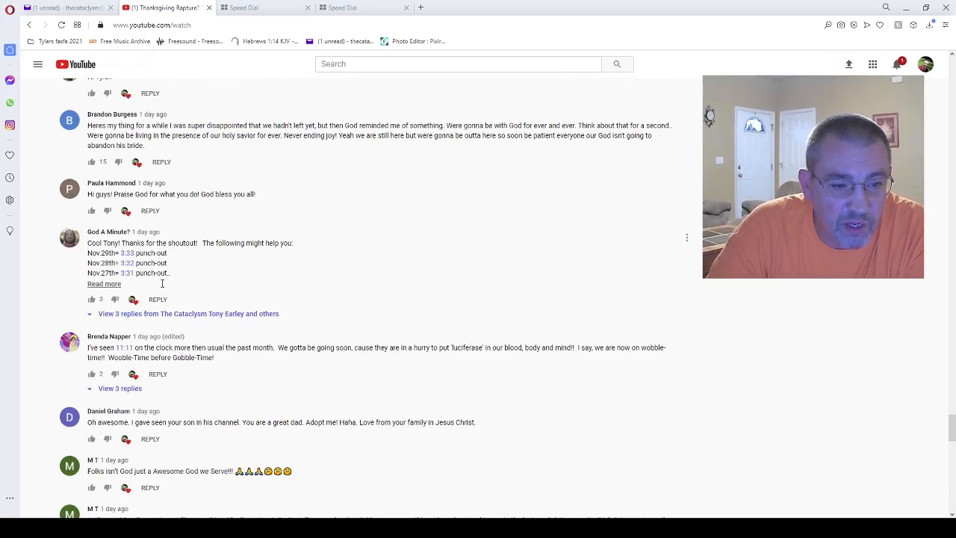
left_click(105, 284)
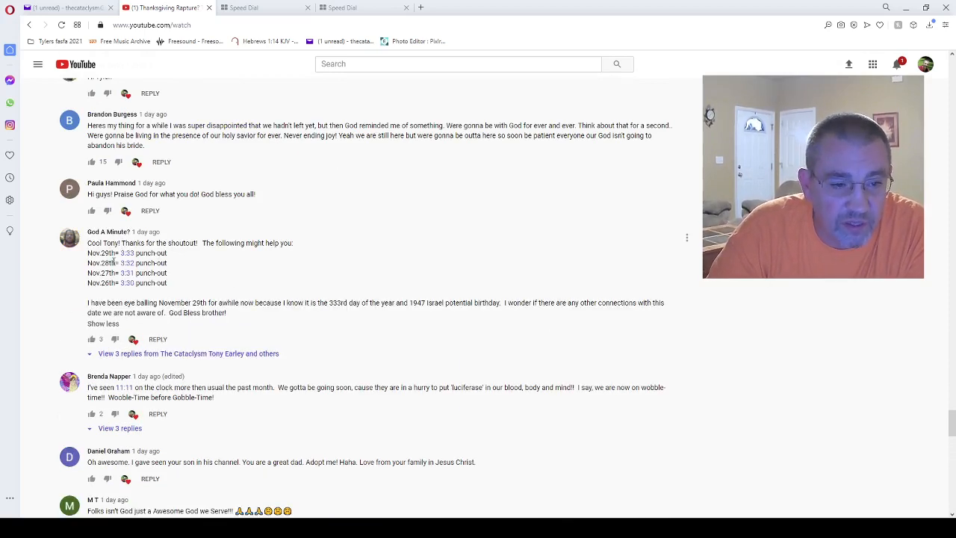
mouse_move(139, 253)
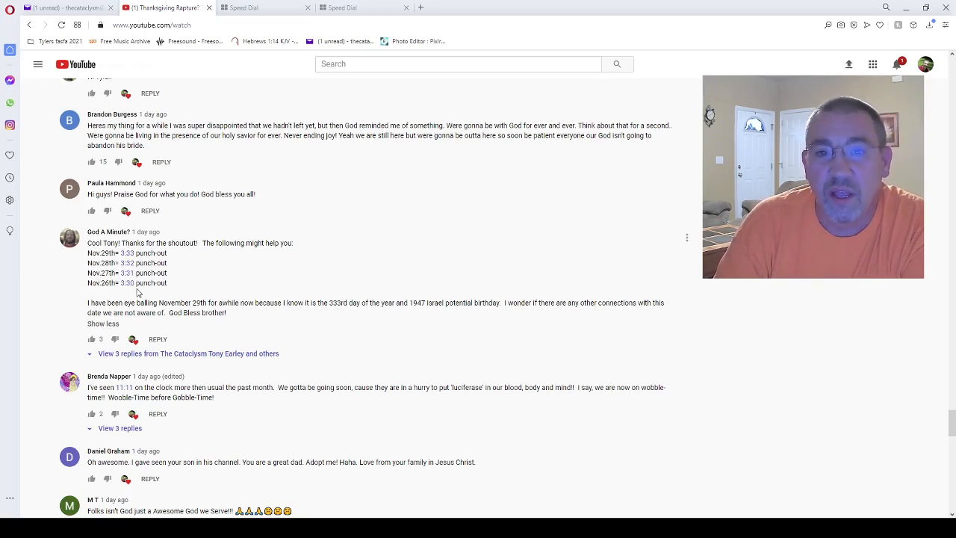
mouse_move(110, 299)
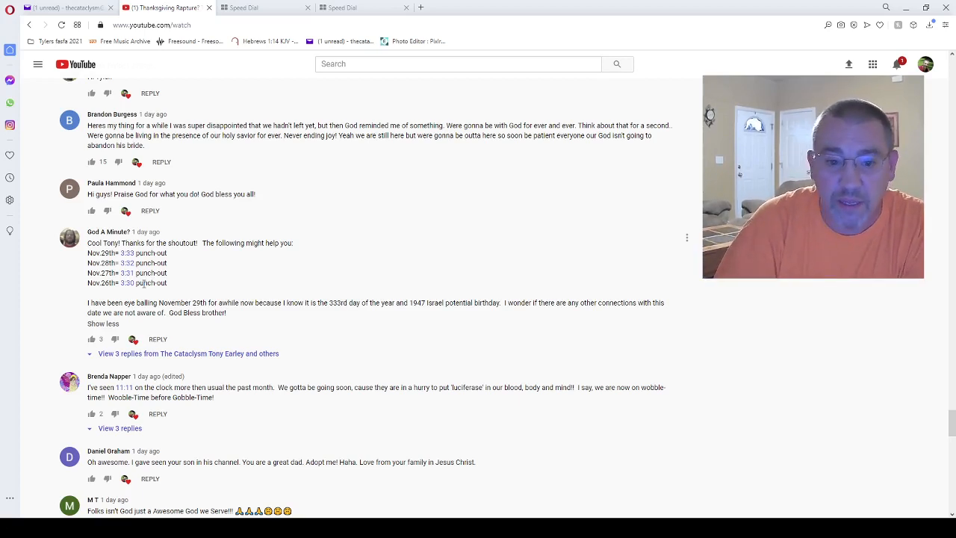
scroll("down", 3)
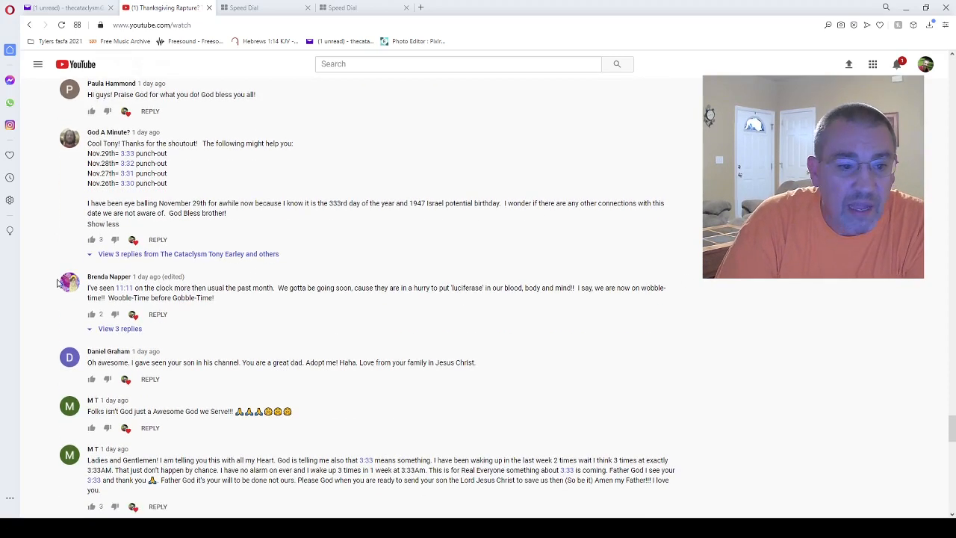
mouse_move(248, 299)
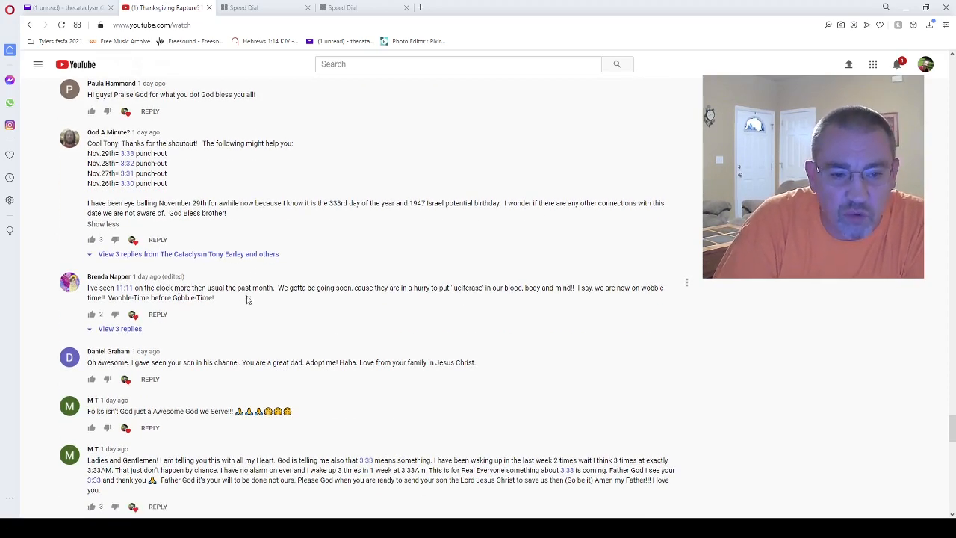
mouse_move(314, 298)
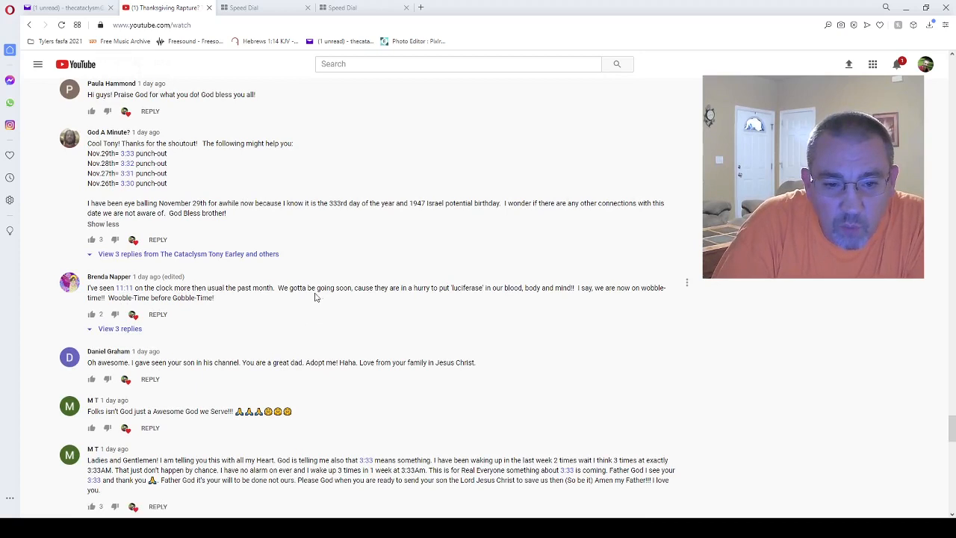
mouse_move(423, 292)
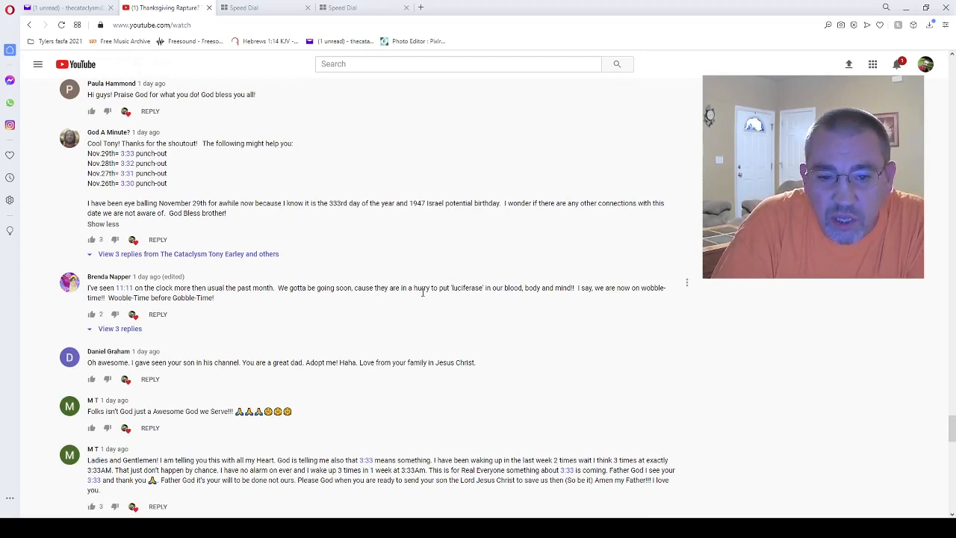
mouse_move(493, 298)
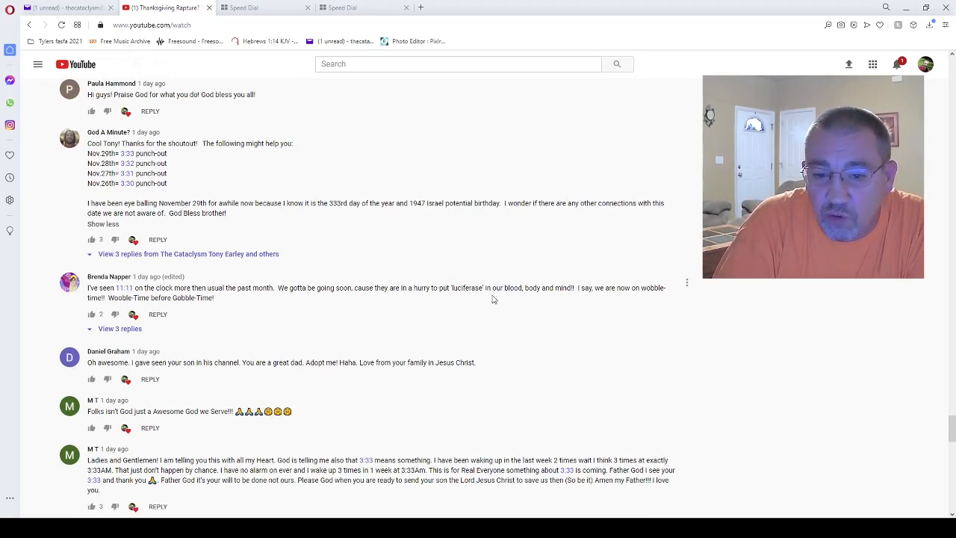
mouse_move(543, 296)
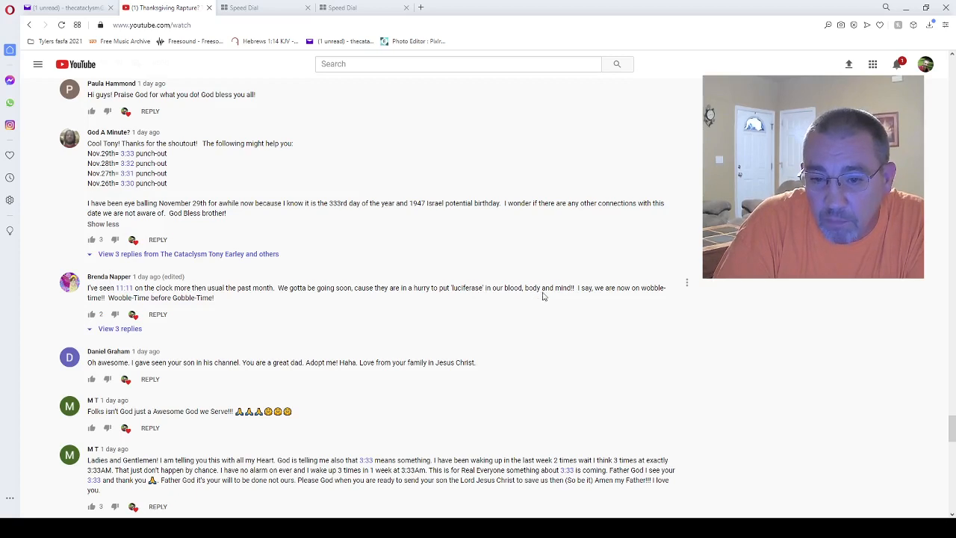
mouse_move(645, 299)
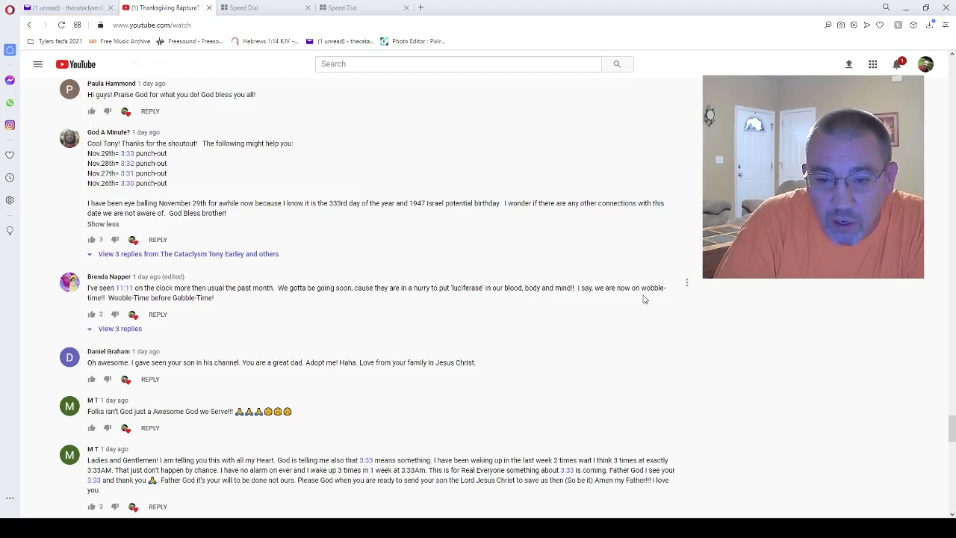
mouse_move(155, 302)
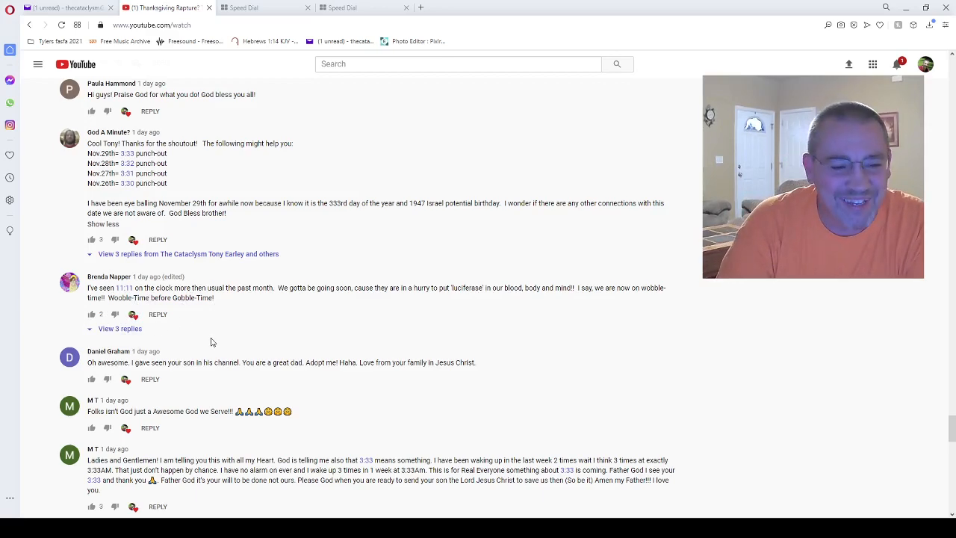
scroll("down", 3)
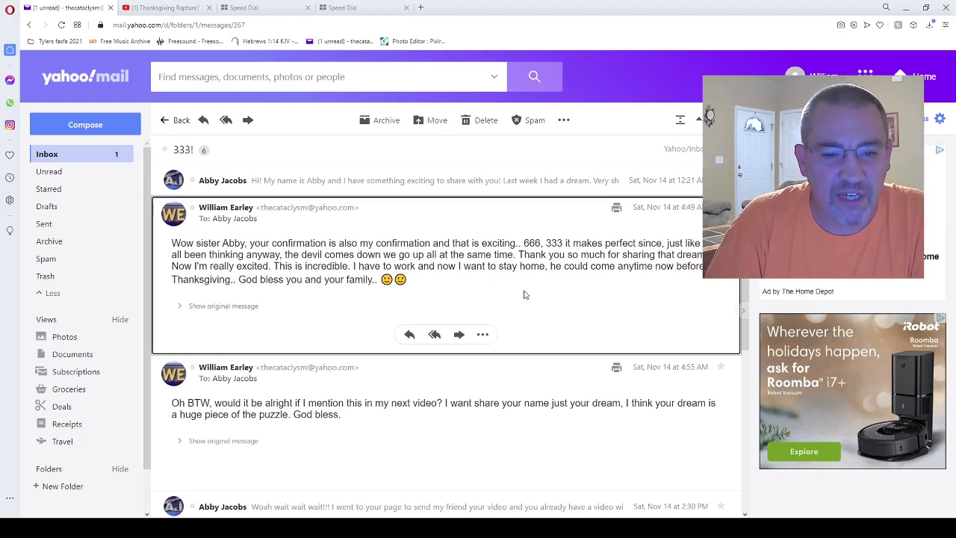
mouse_move(464, 360)
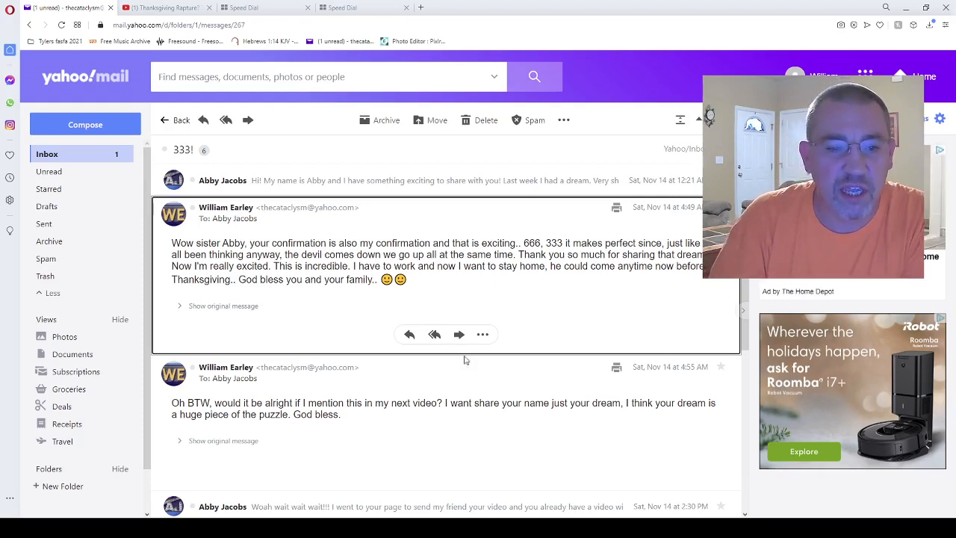
mouse_move(251, 327)
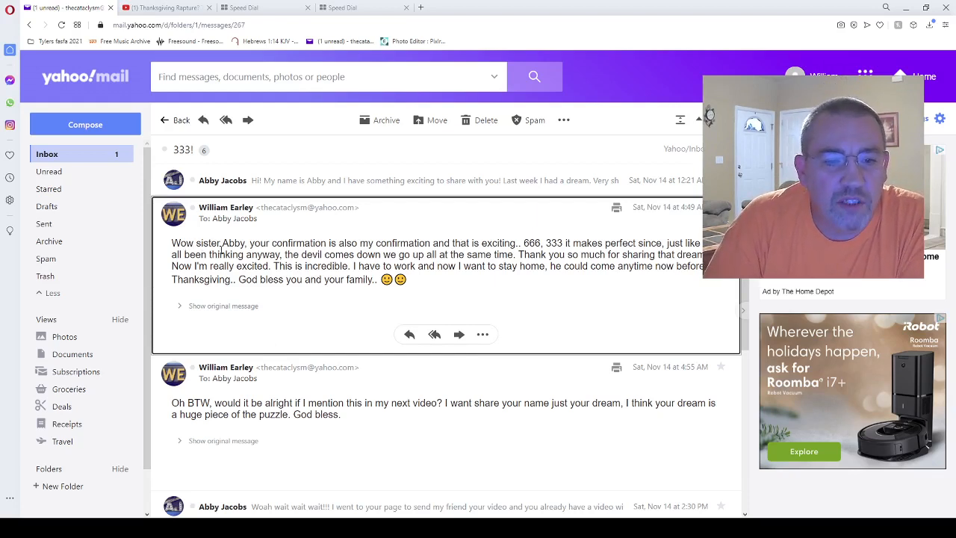
mouse_move(293, 316)
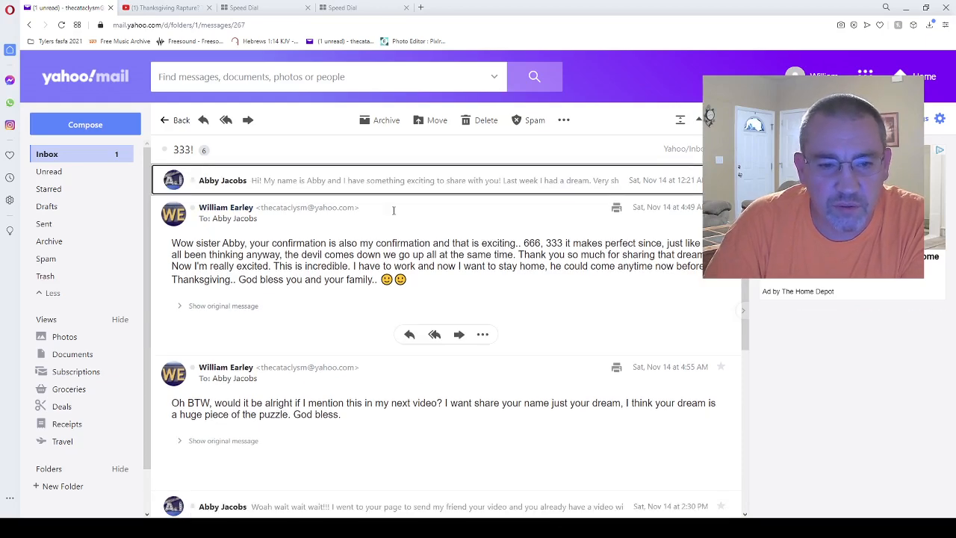
left_click(374, 180)
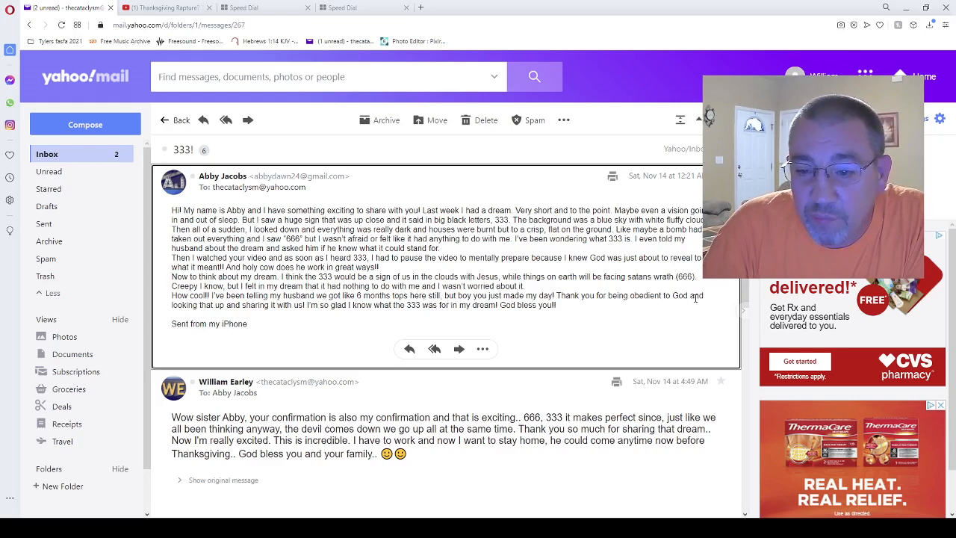
mouse_move(284, 314)
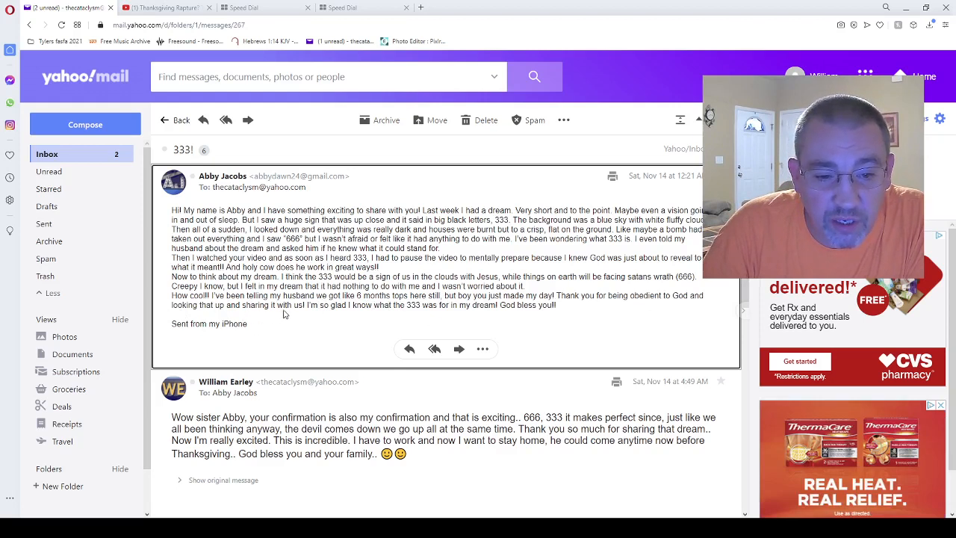
mouse_move(419, 314)
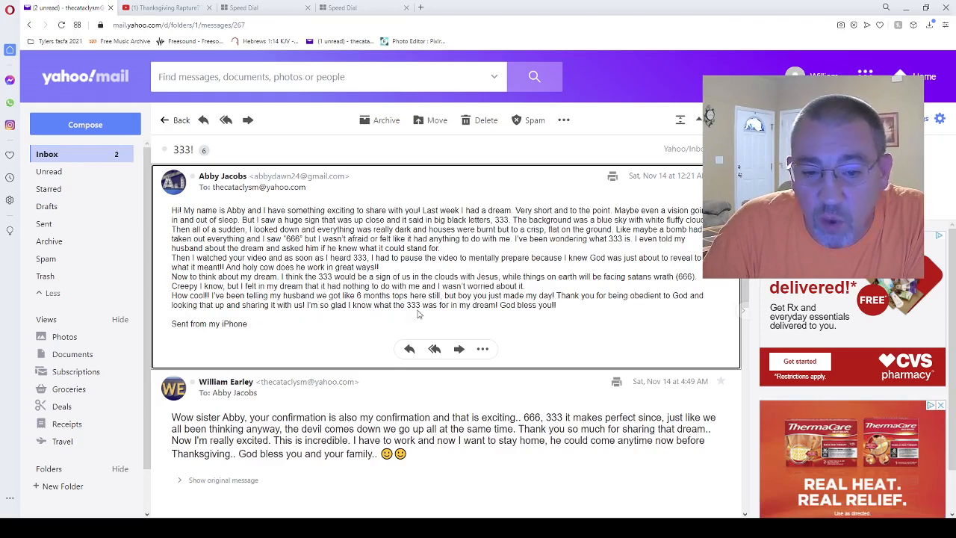
mouse_move(562, 350)
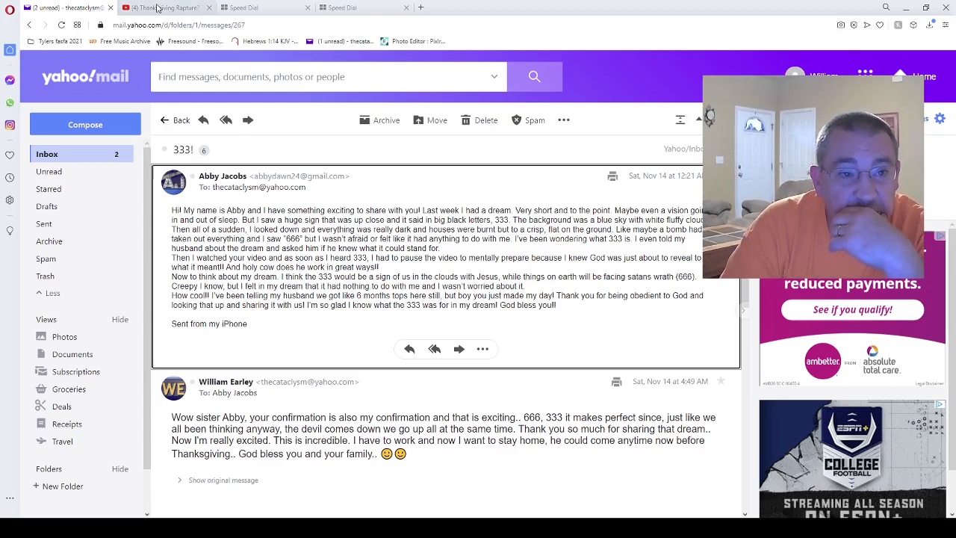
- Switch back to the YouTube Thanksgiving Rapture video tab
left_click(164, 8)
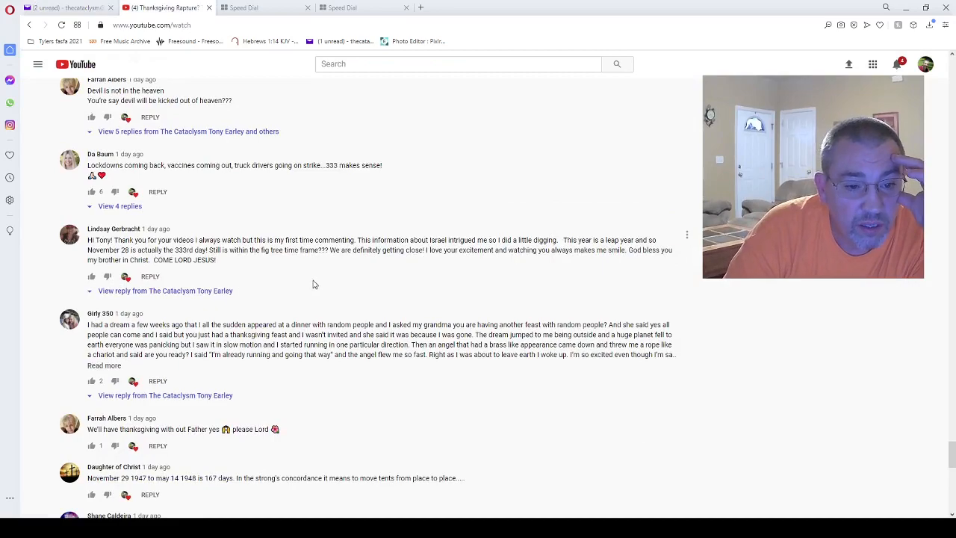
scroll("down", 3)
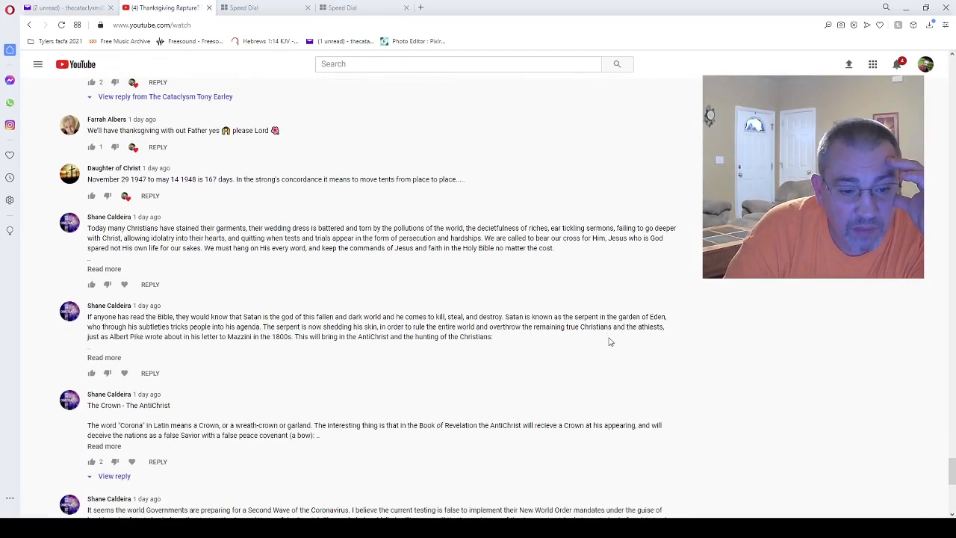
scroll("down", 3)
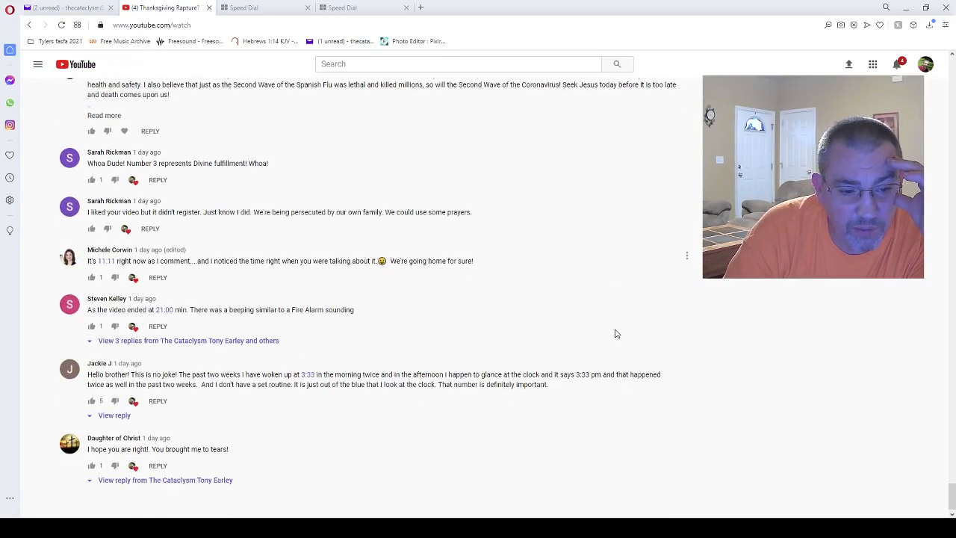
scroll("down", 3)
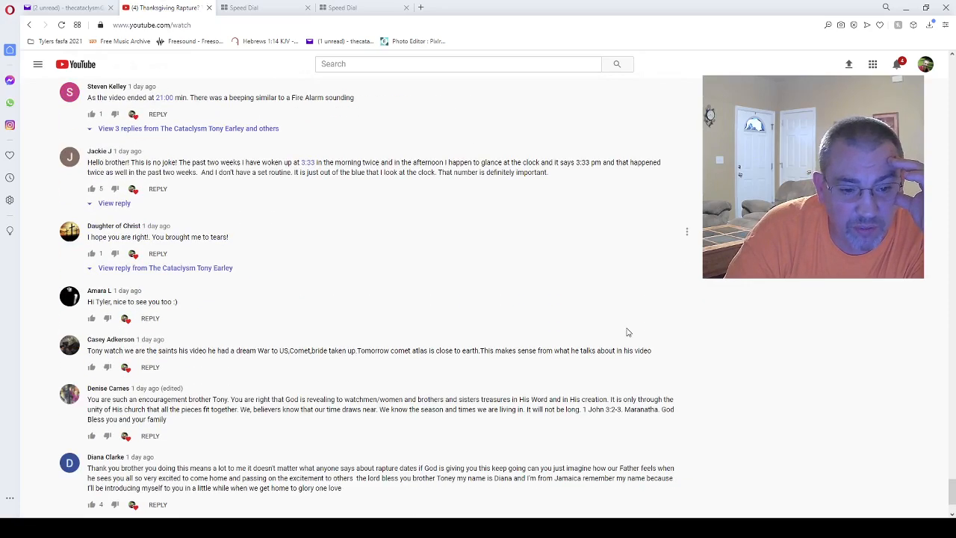
scroll("down", 3)
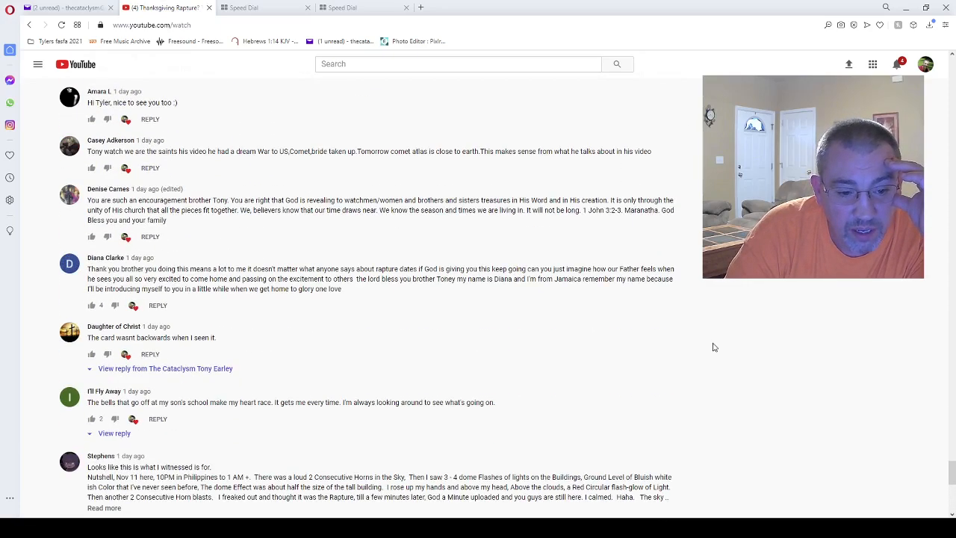
scroll("down", 3)
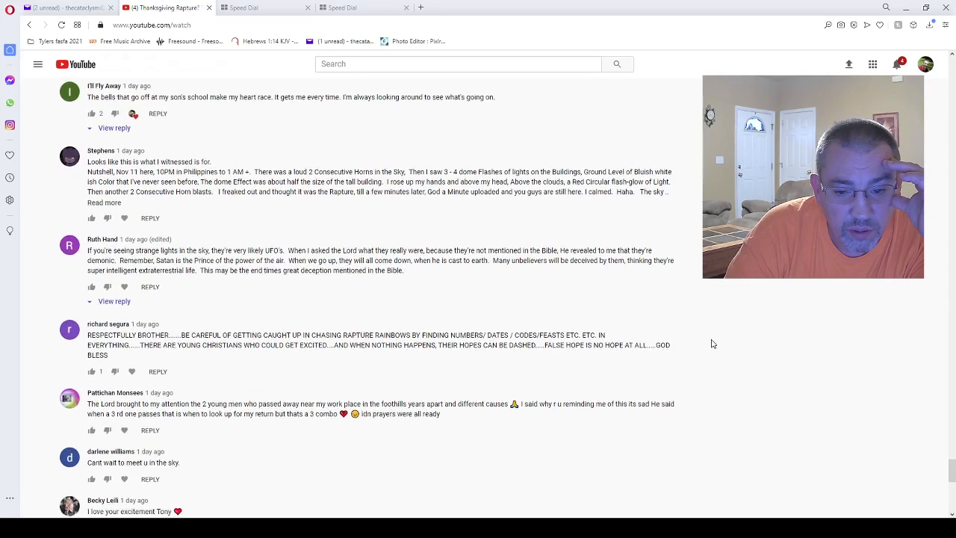
scroll("down", 3)
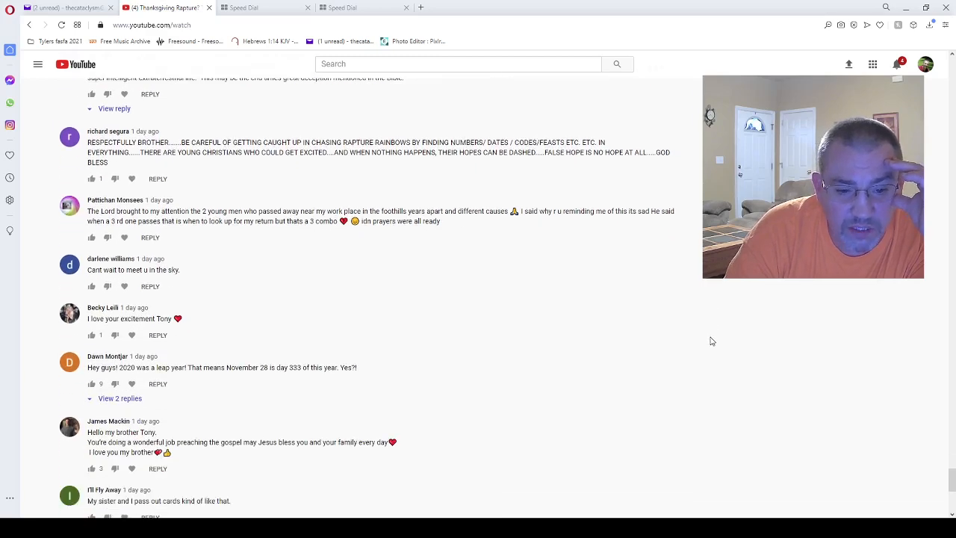
scroll("down", 3)
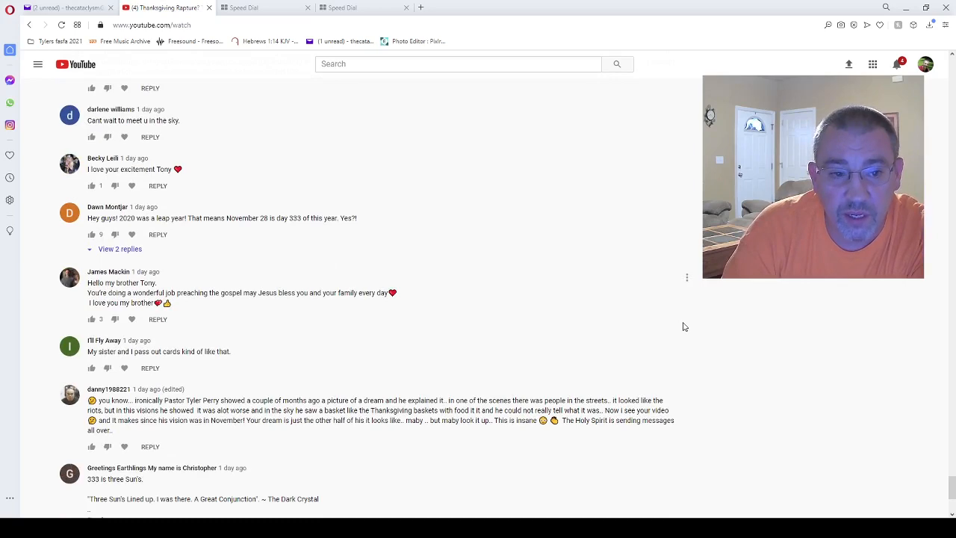
scroll("down", 3)
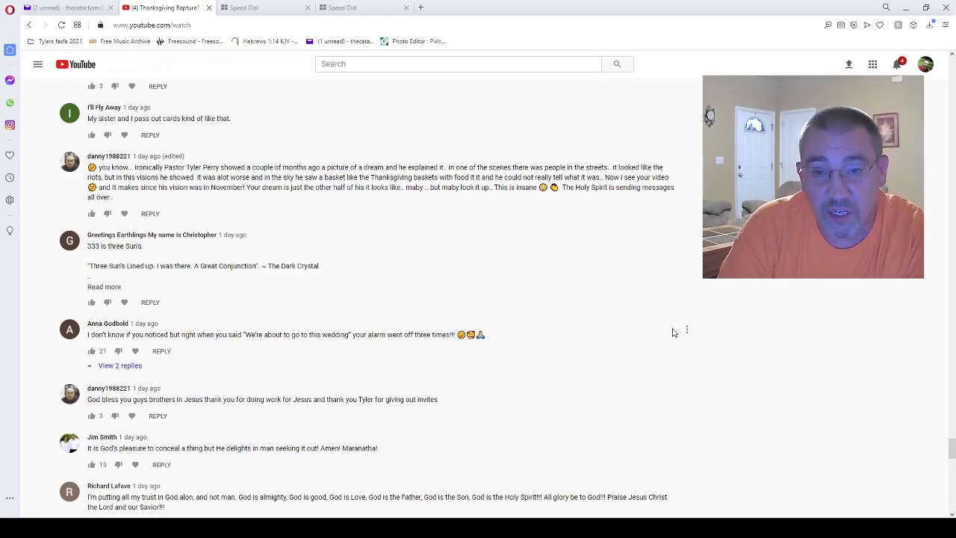
scroll("down", 3)
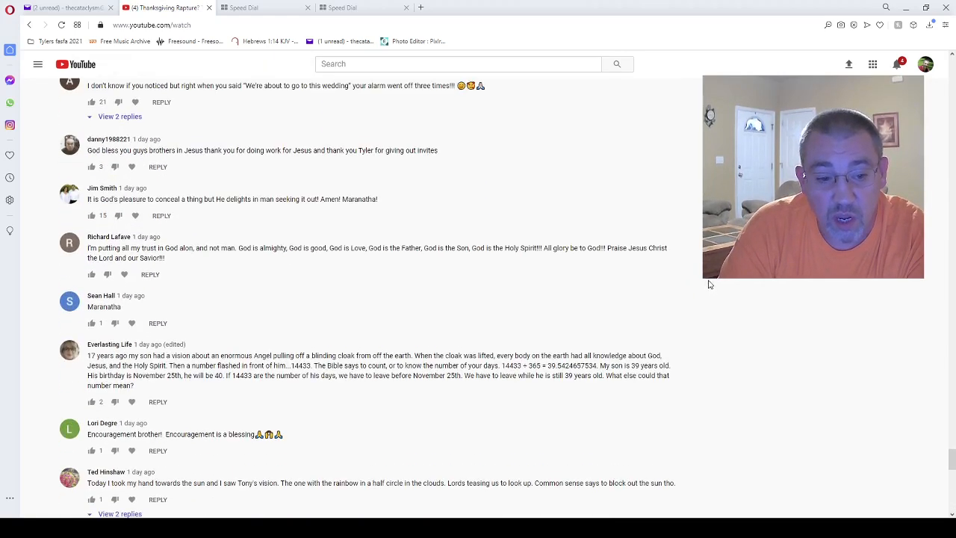
scroll("down", 3)
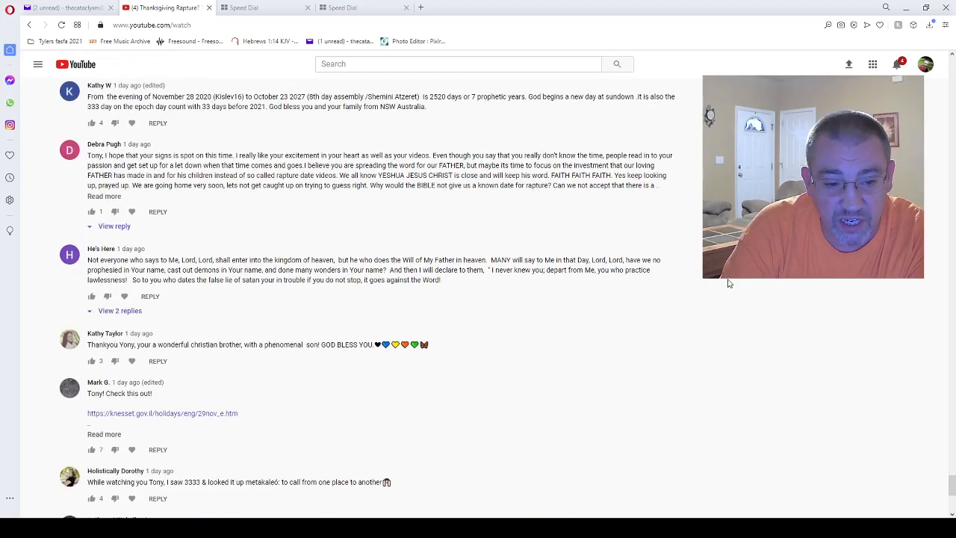
scroll("down", 3)
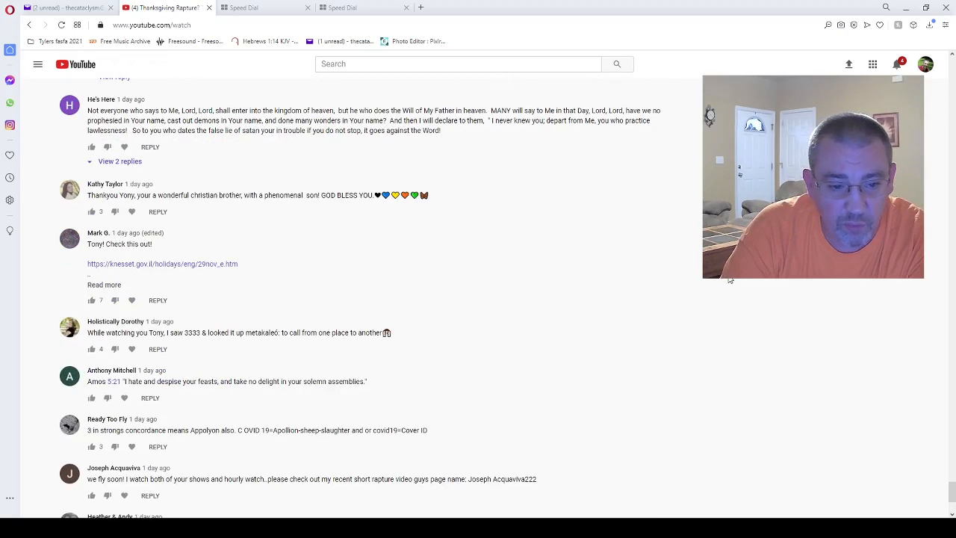
scroll("down", 3)
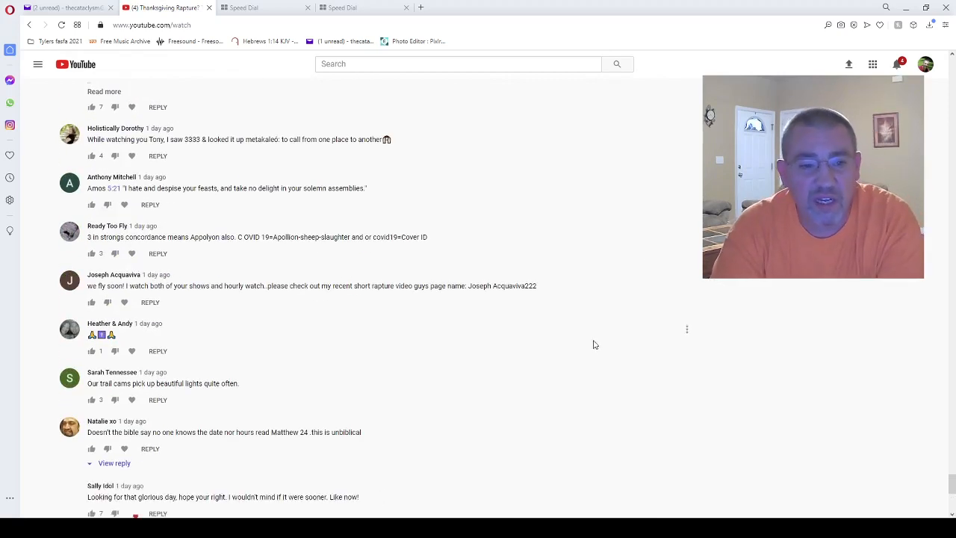
scroll("down", 3)
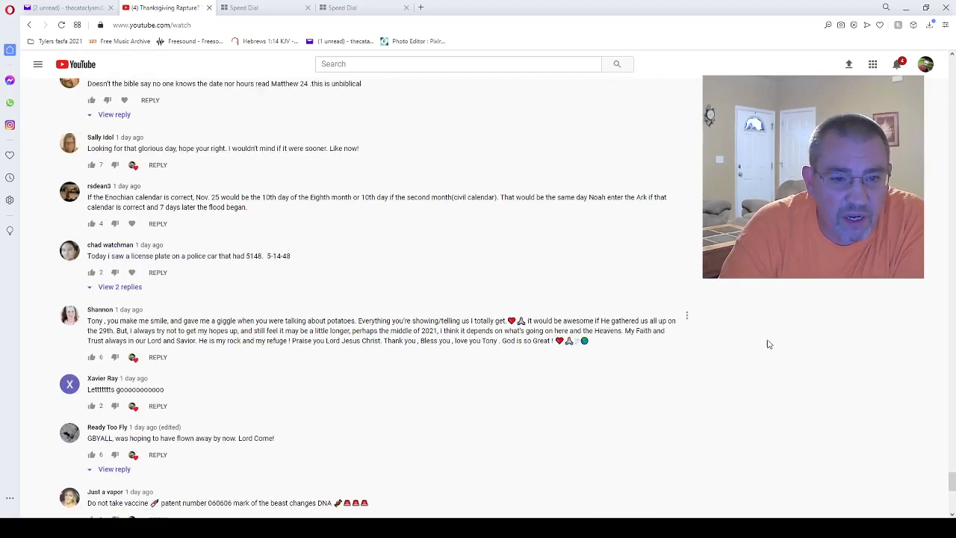
scroll("down", 3)
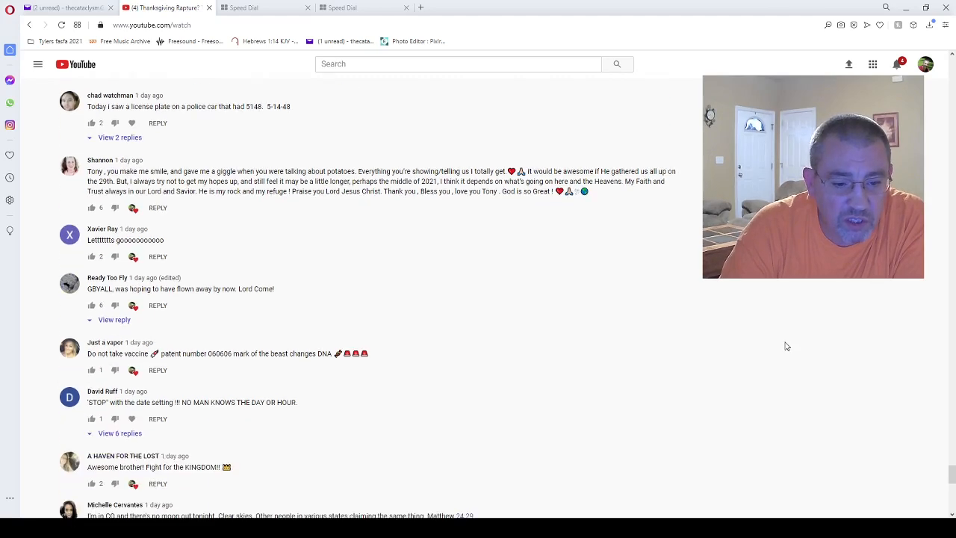
scroll("down", 3)
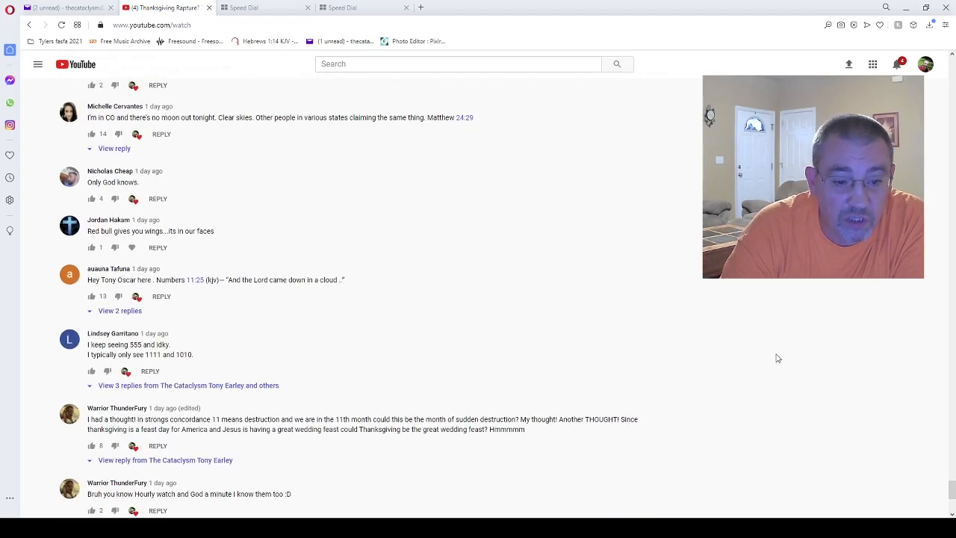
scroll("down", 3)
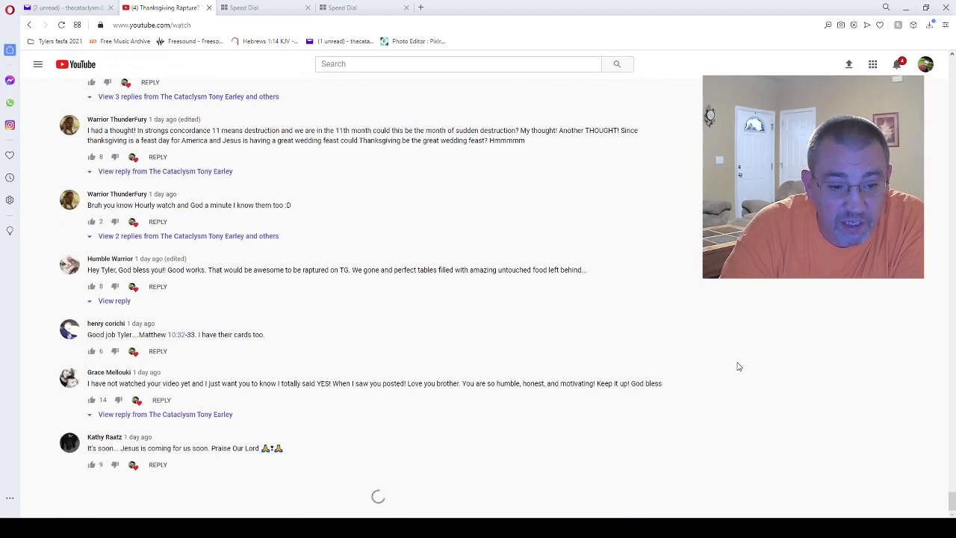
scroll("down", 3)
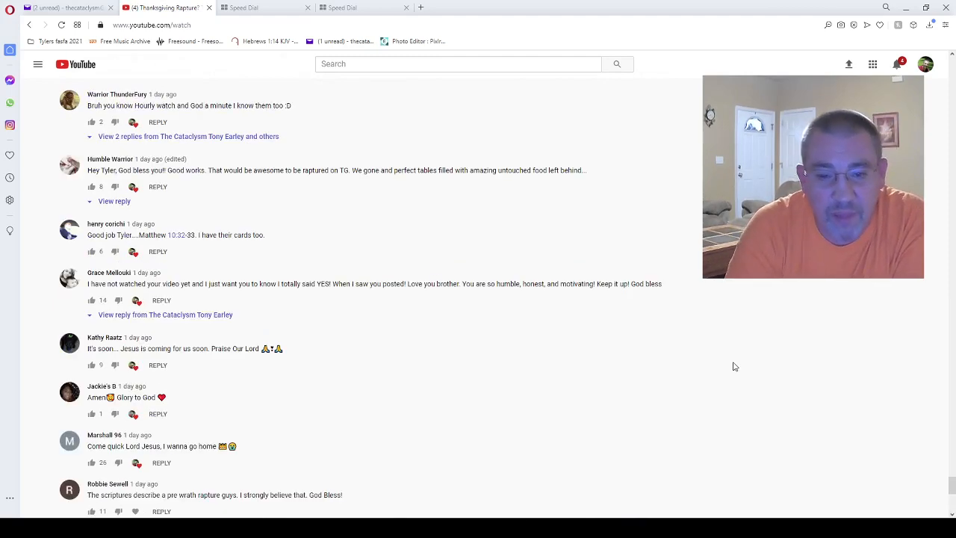
mouse_move(908, 66)
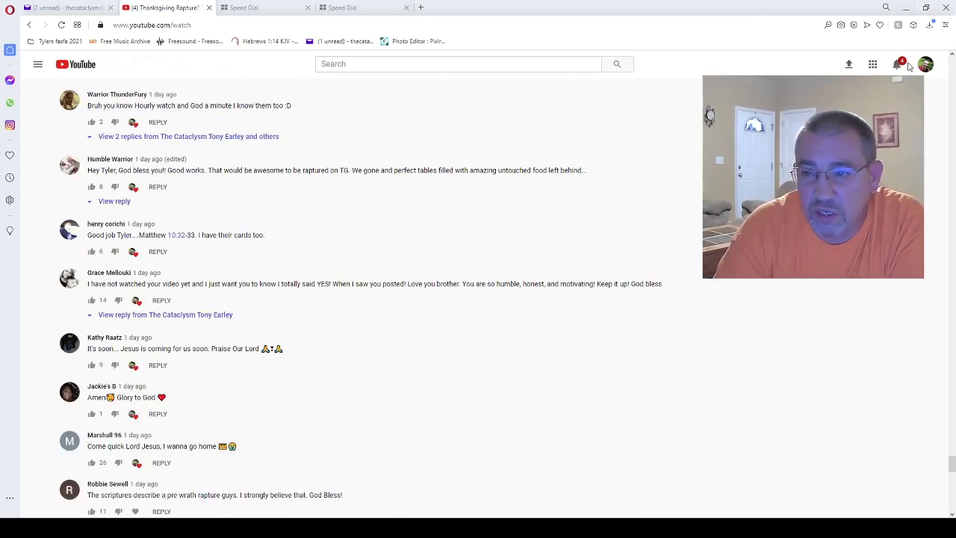
scroll("down", 3)
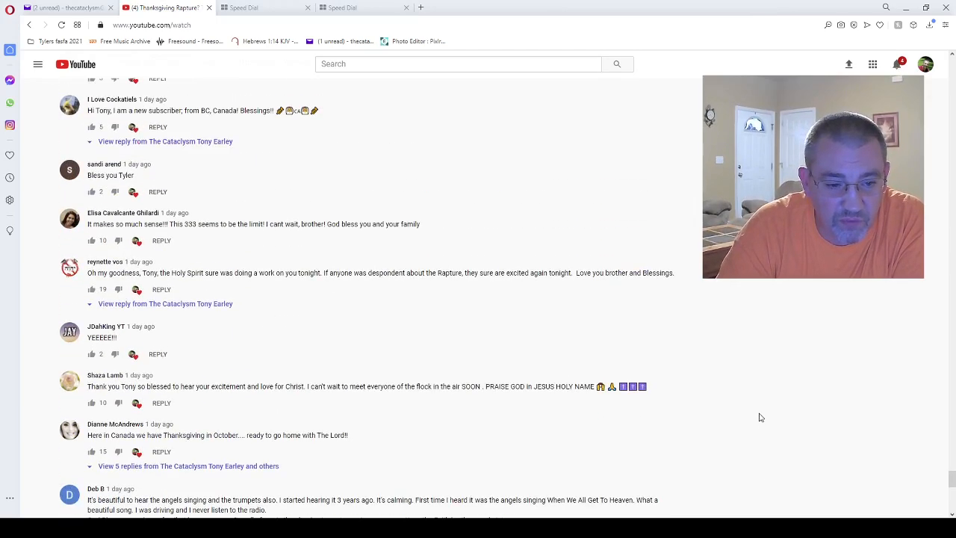
mouse_move(68, 230)
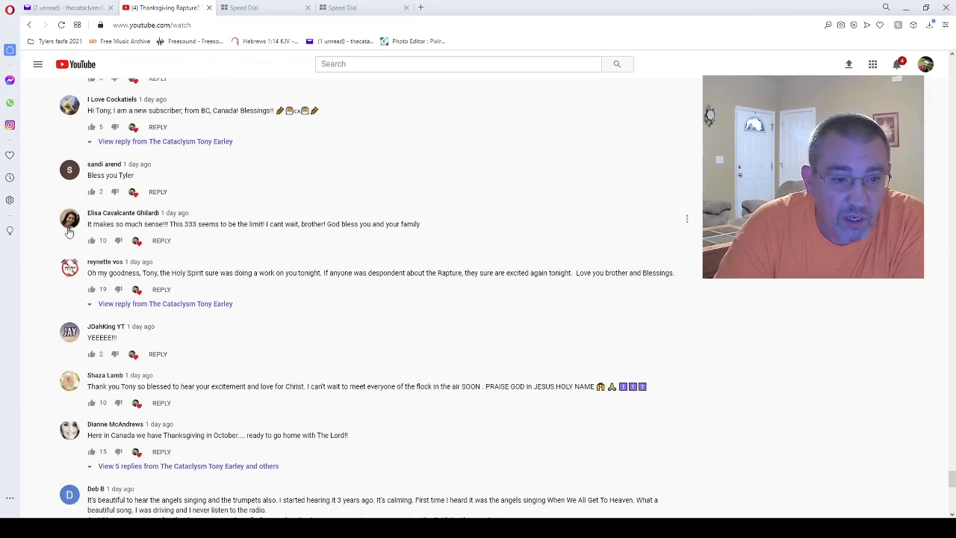
mouse_move(234, 234)
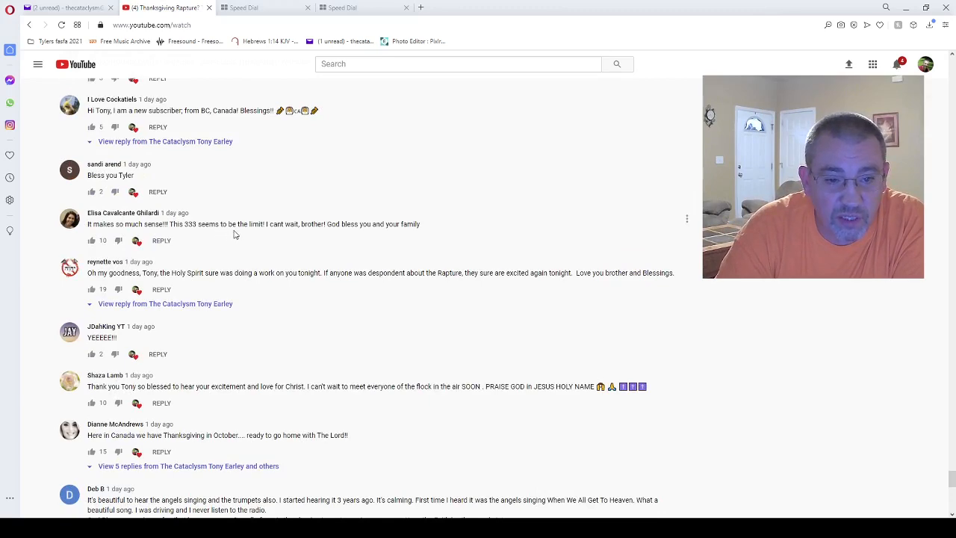
mouse_move(348, 247)
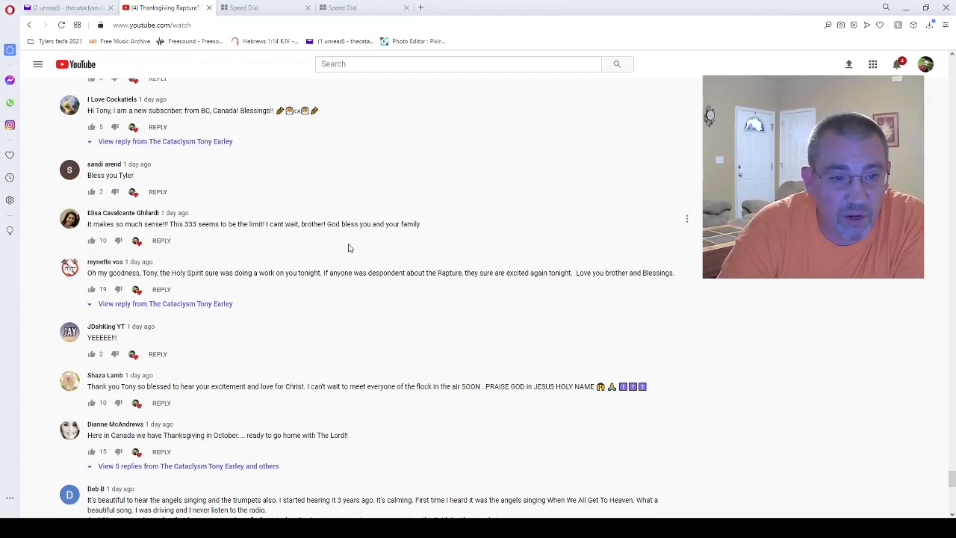
scroll("down", 3)
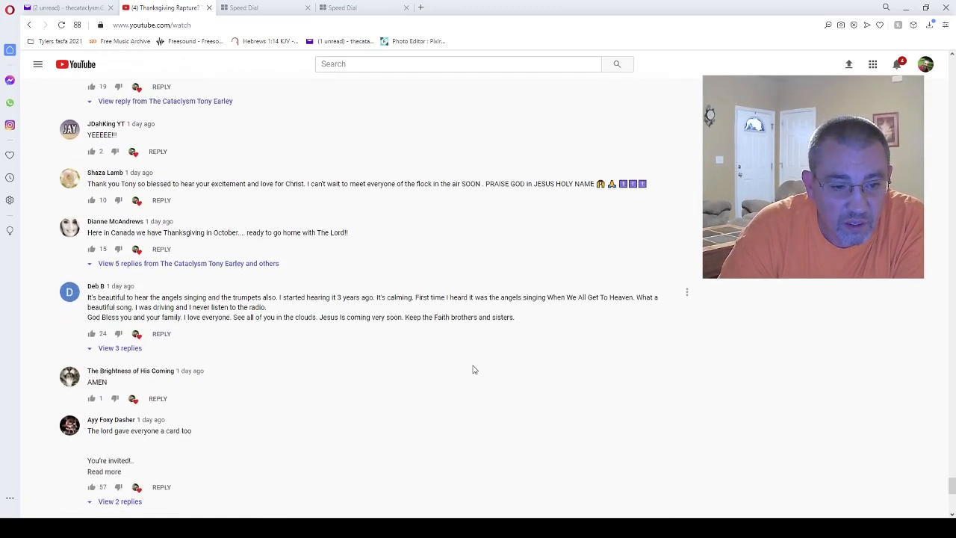
scroll("down", 3)
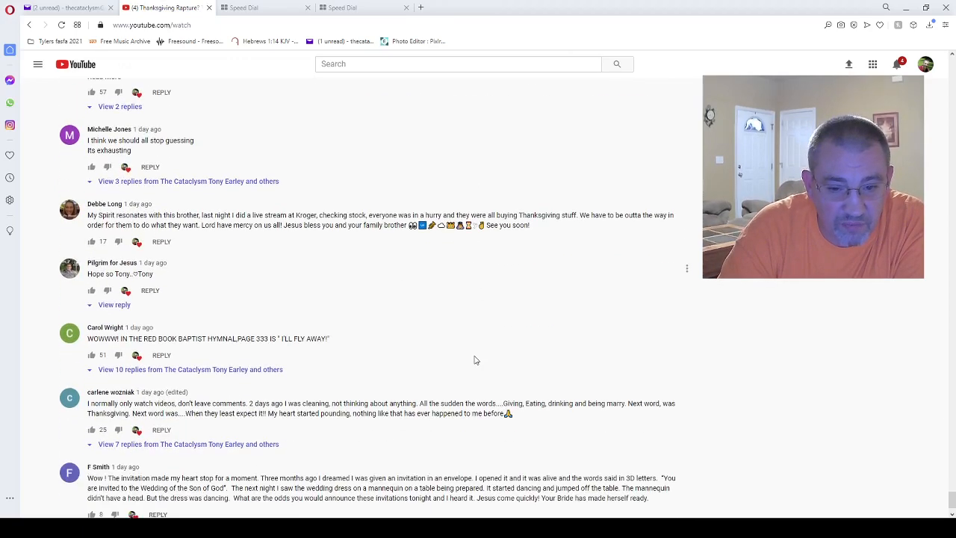
scroll("down", 3)
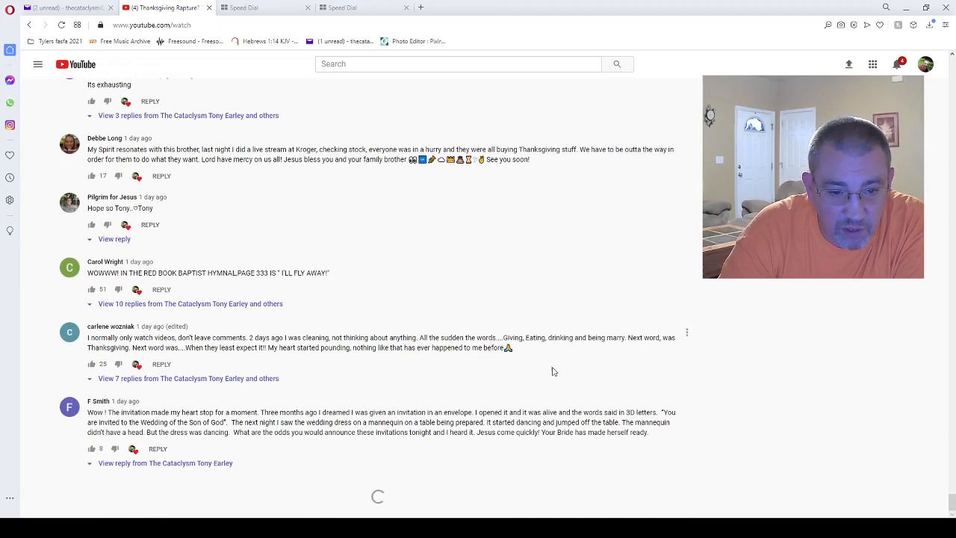
scroll("down", 3)
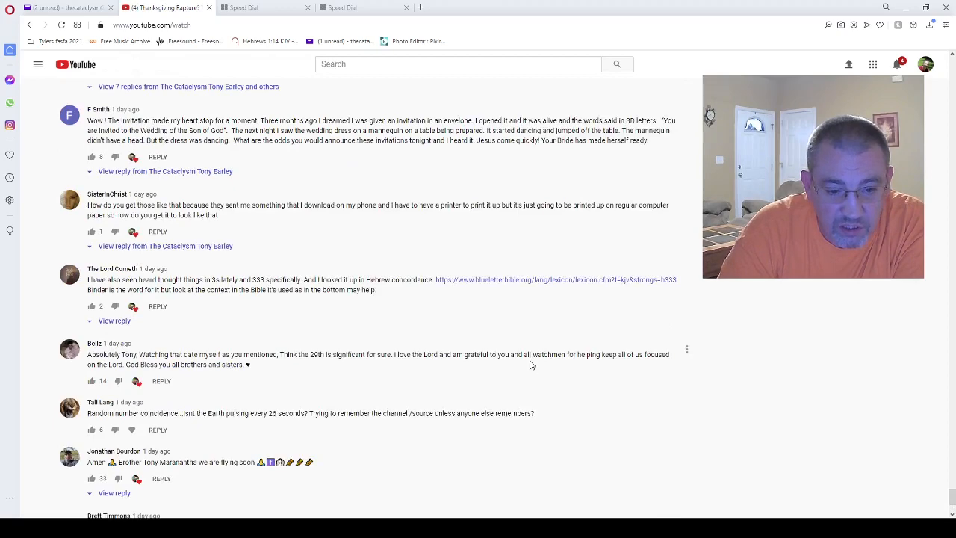
scroll("down", 3)
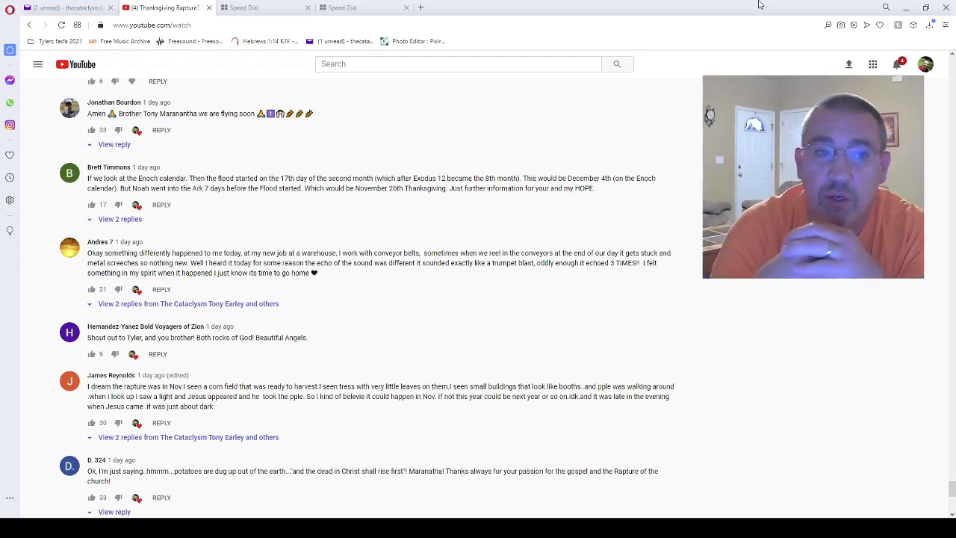
scroll("down", 3)
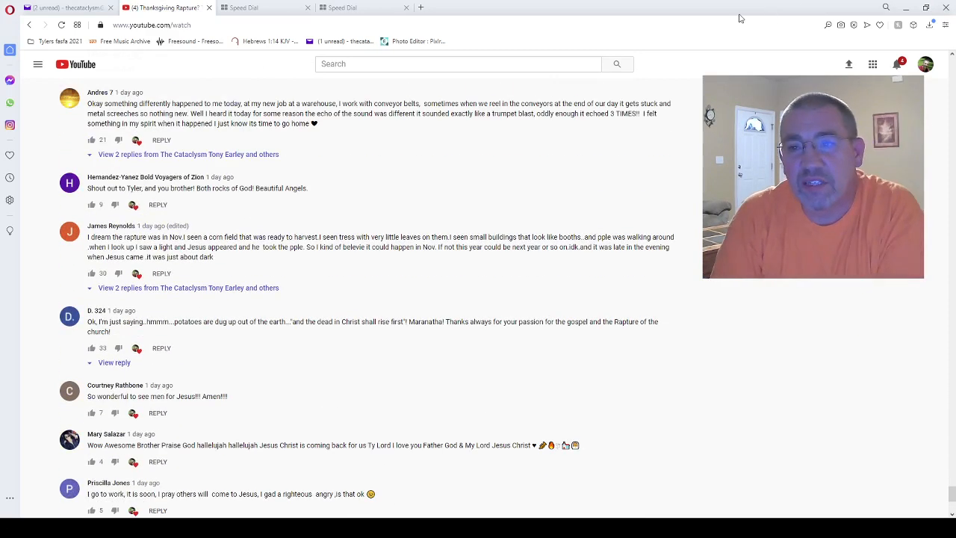
mouse_move(682, 39)
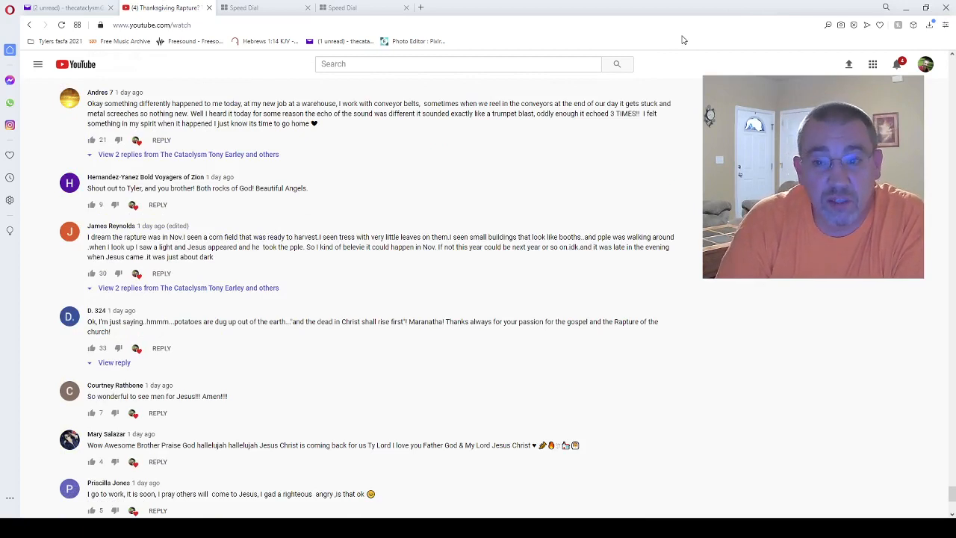
mouse_move(450, 481)
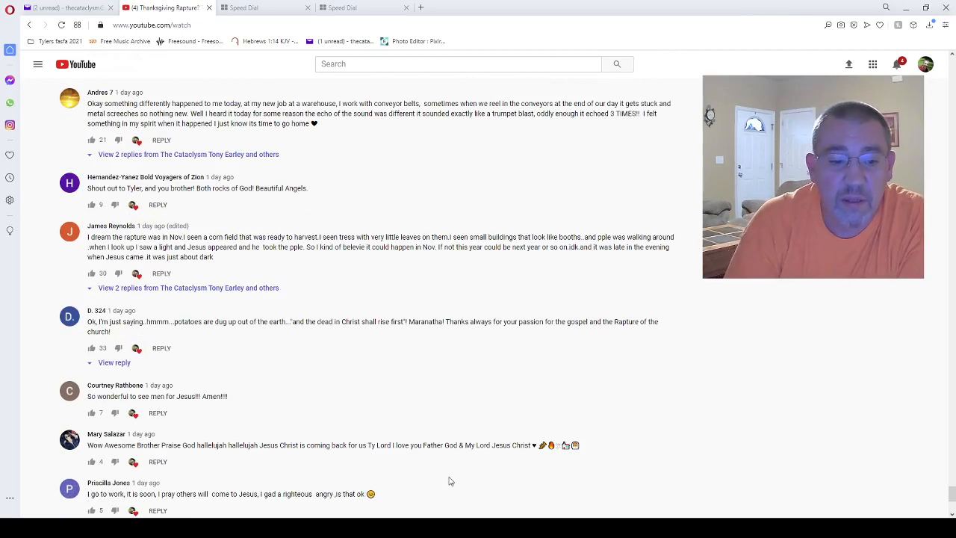